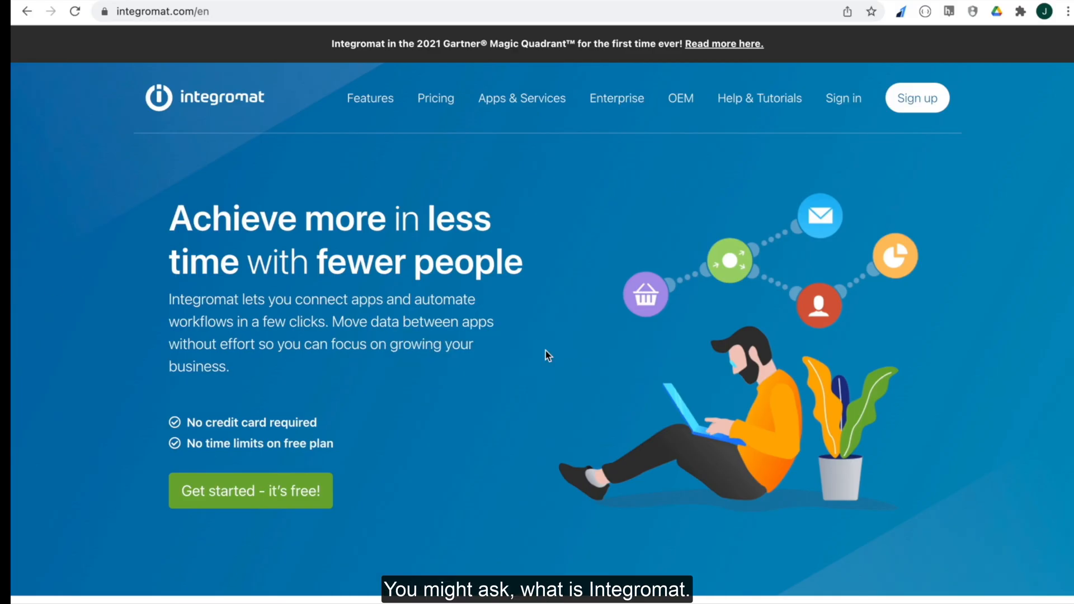
# Step: Search Google for Integromat in an incognito window and open the integromat.com result
pyautogui.scroll(3)
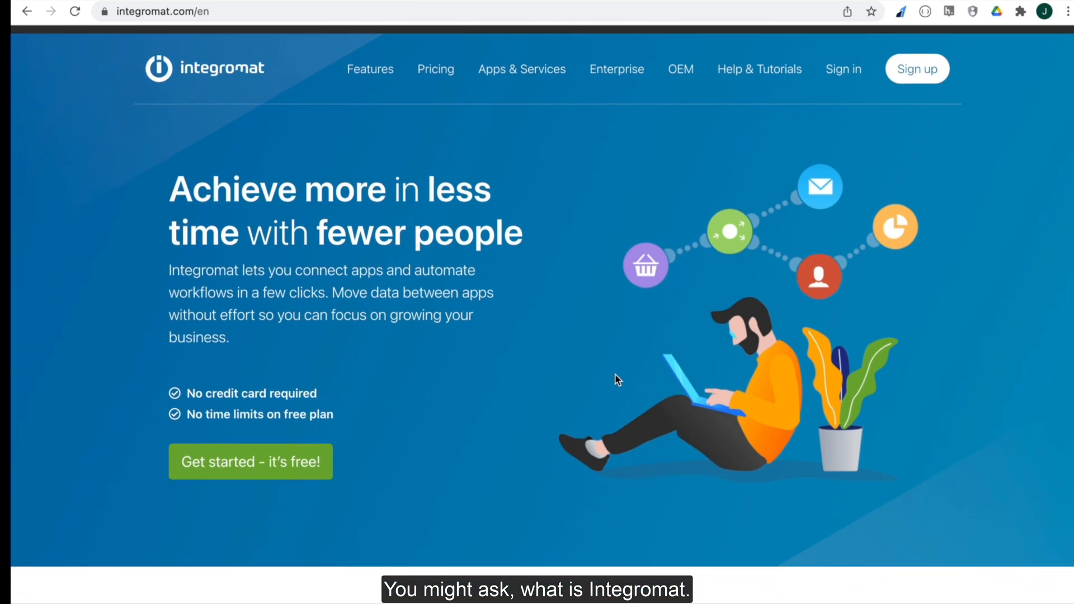
pyautogui.scroll(-3)
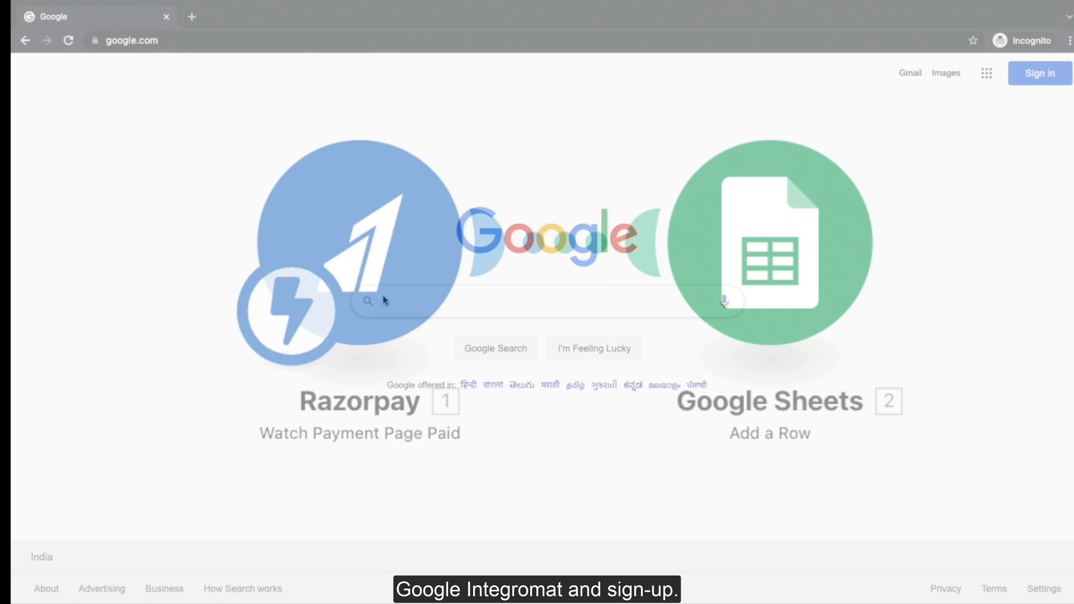
pyautogui.write('Inte')
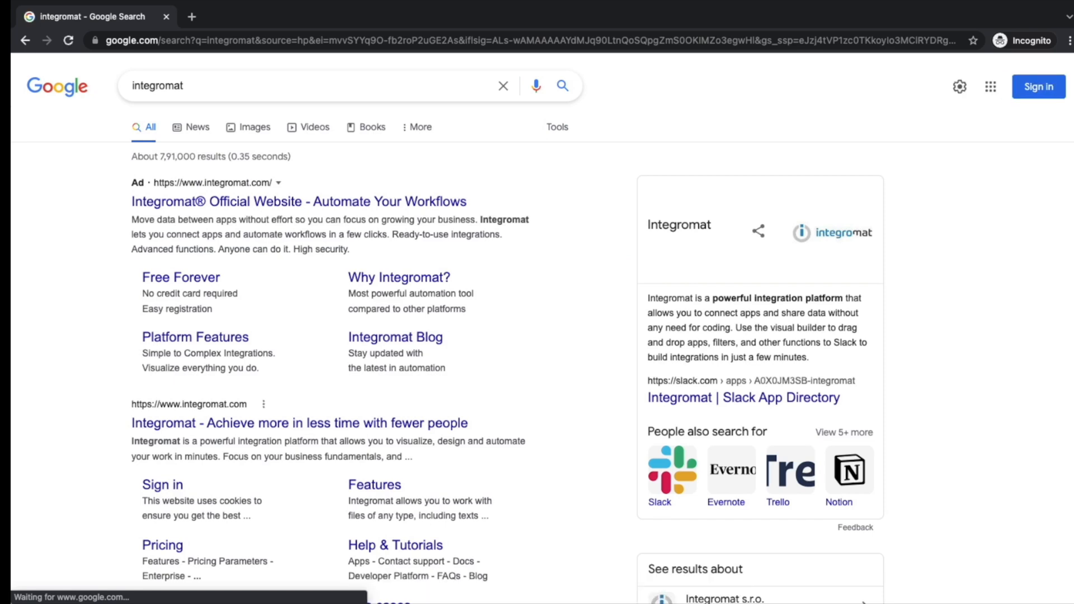
pyautogui.scroll(-3)
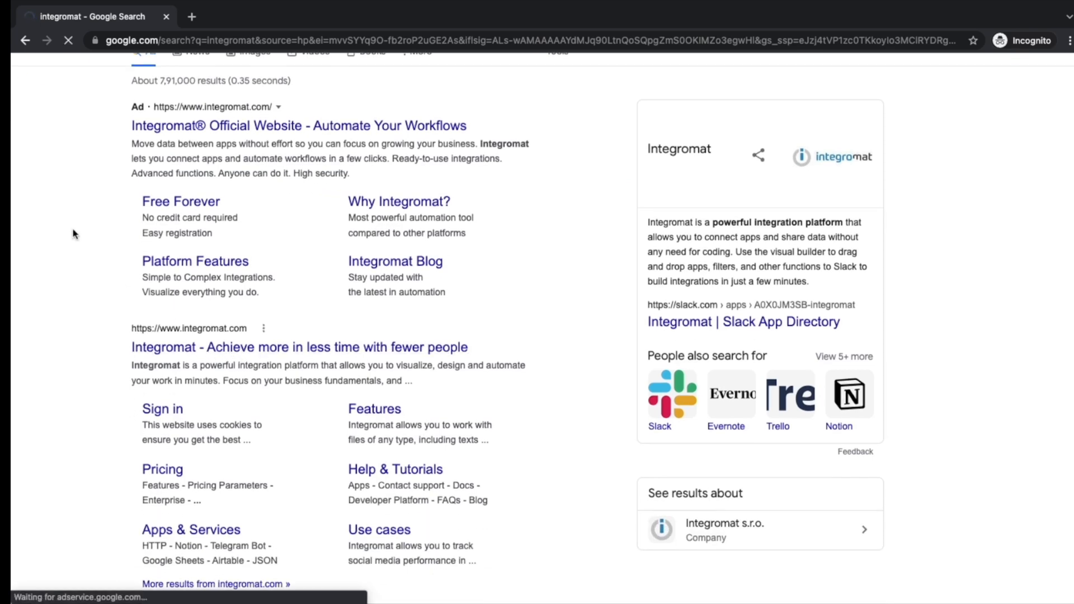
pyautogui.click(299, 348)
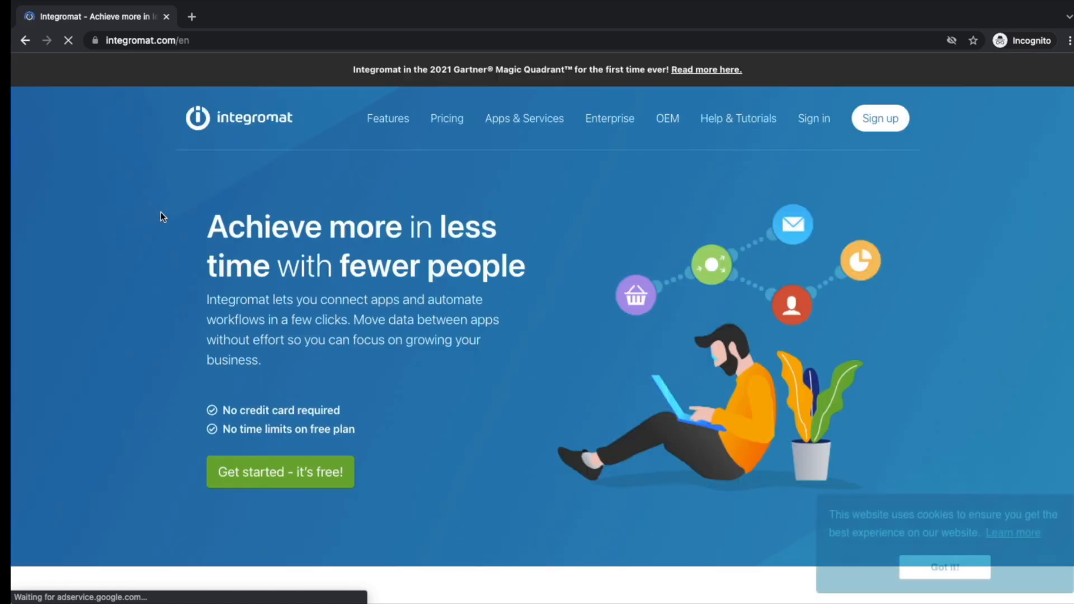
# Step: Sign in to Integromat and create a new scenario from the My Lab dashboard
pyautogui.click(814, 118)
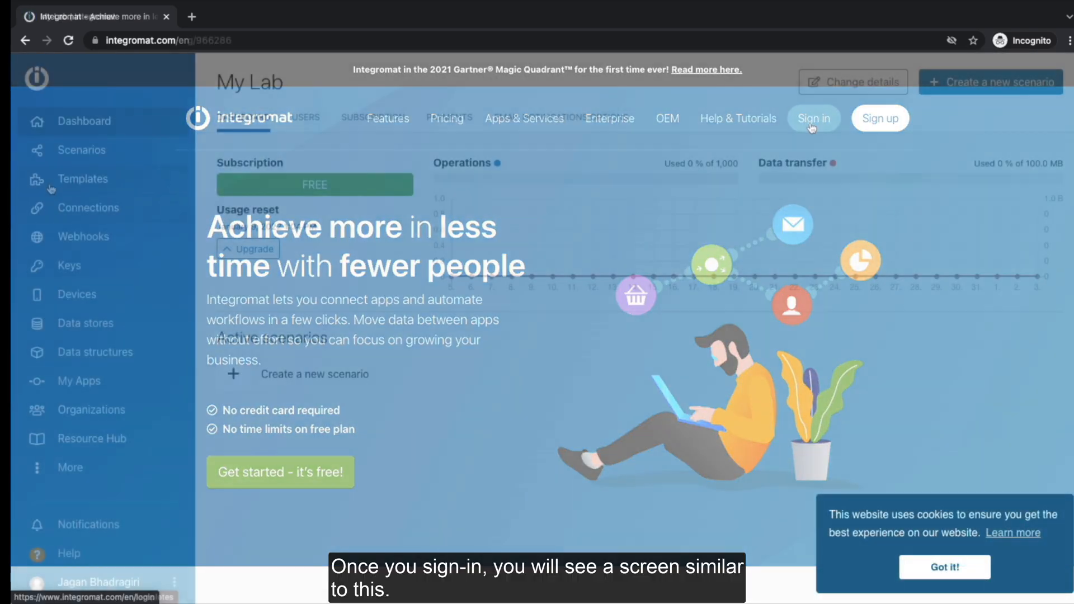
pyautogui.click(813, 118)
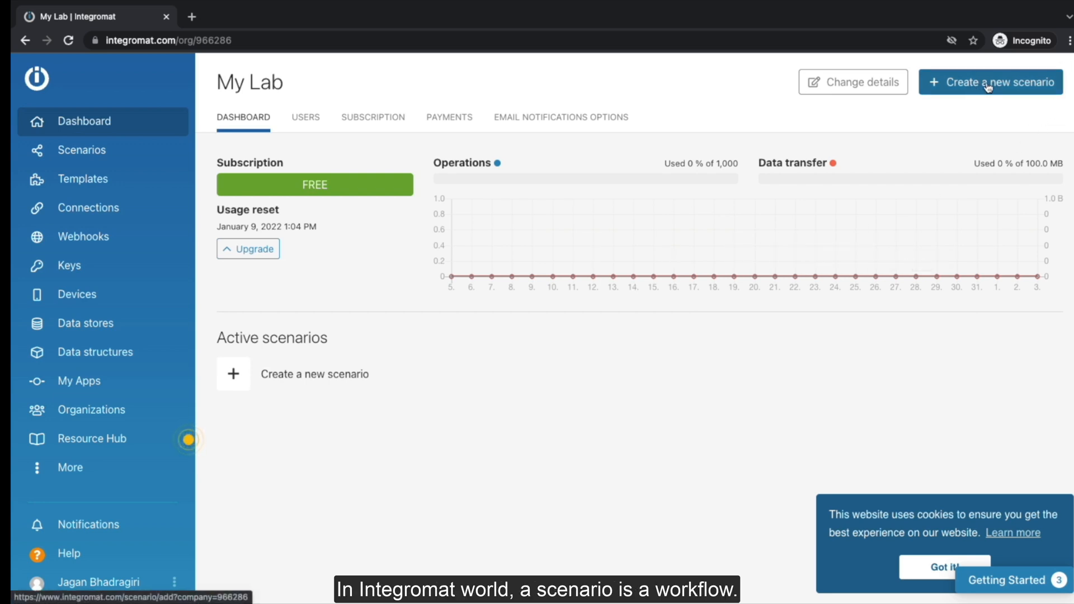
pyautogui.click(989, 83)
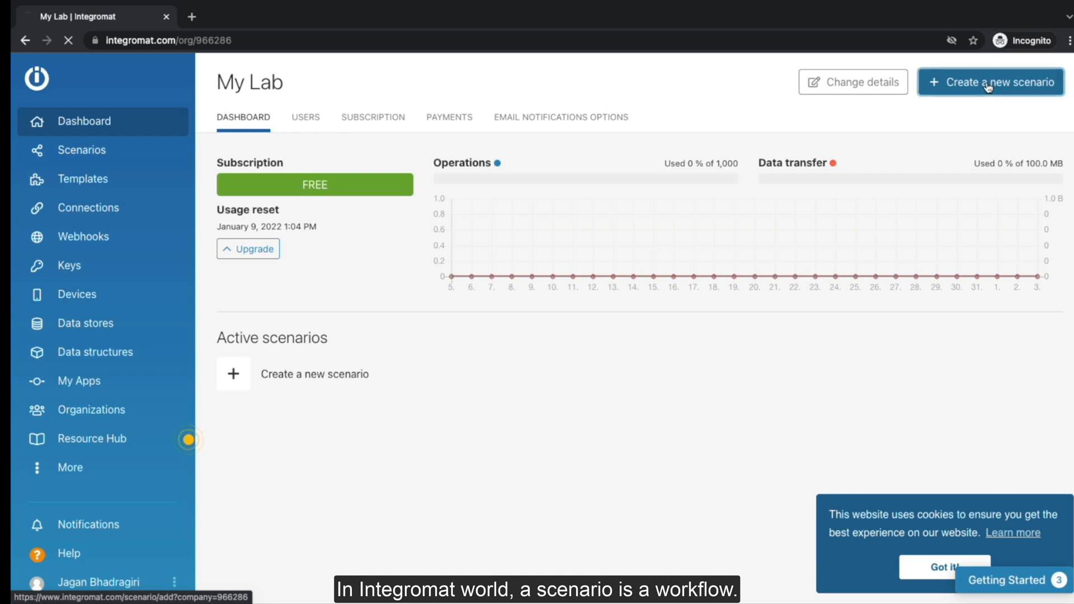
pyautogui.click(989, 82)
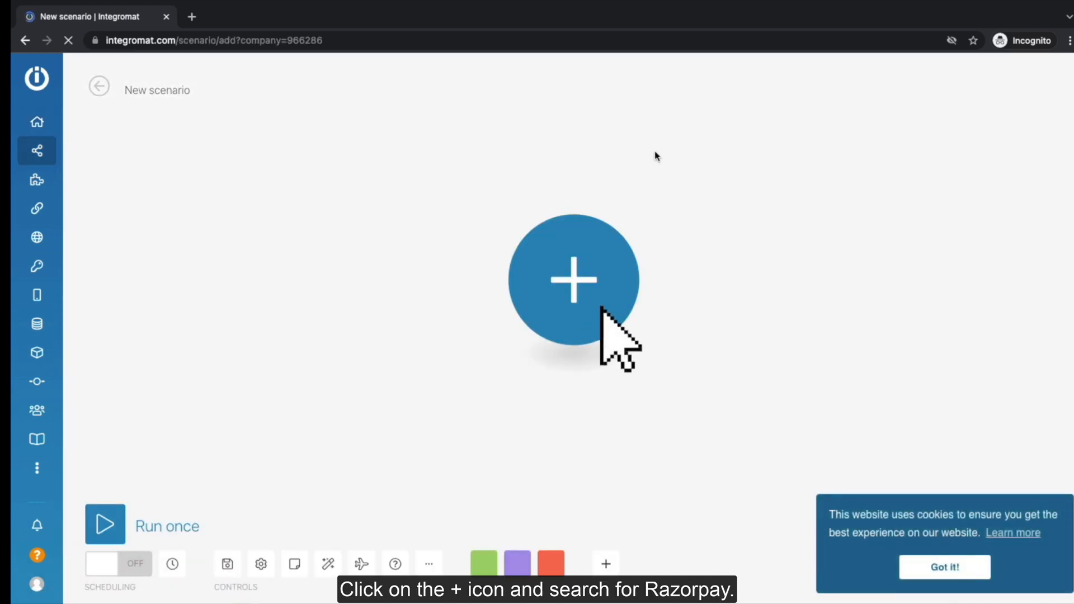
# Step: Add Razorpay as the first module with the 'Watch Payment Page Paid' trigger
pyautogui.click(573, 278)
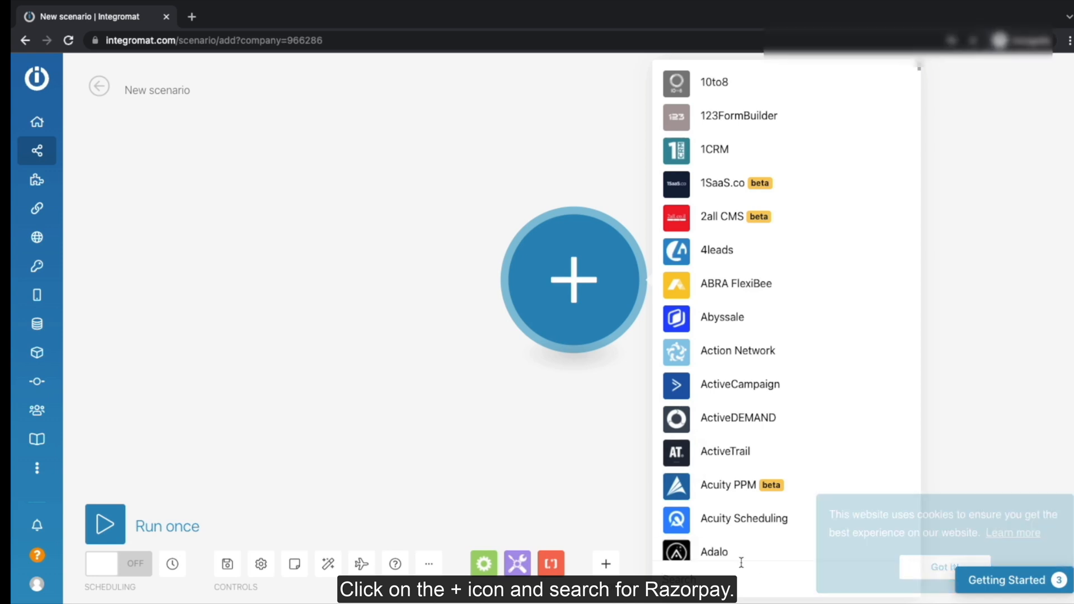
pyautogui.write('Razorpay')
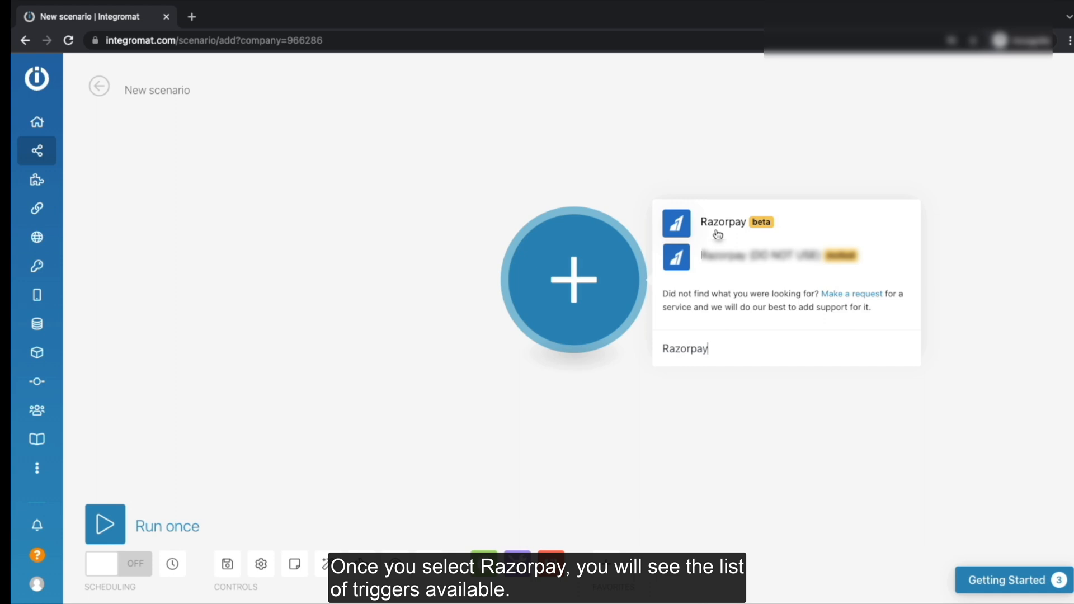
pyautogui.click(722, 222)
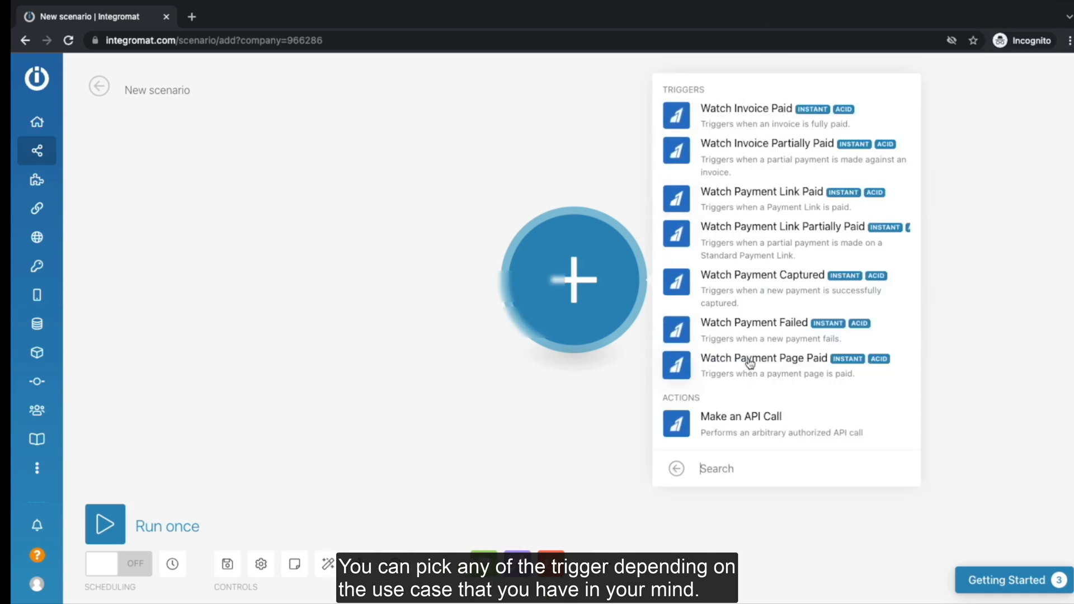
pyautogui.moveTo(760, 123)
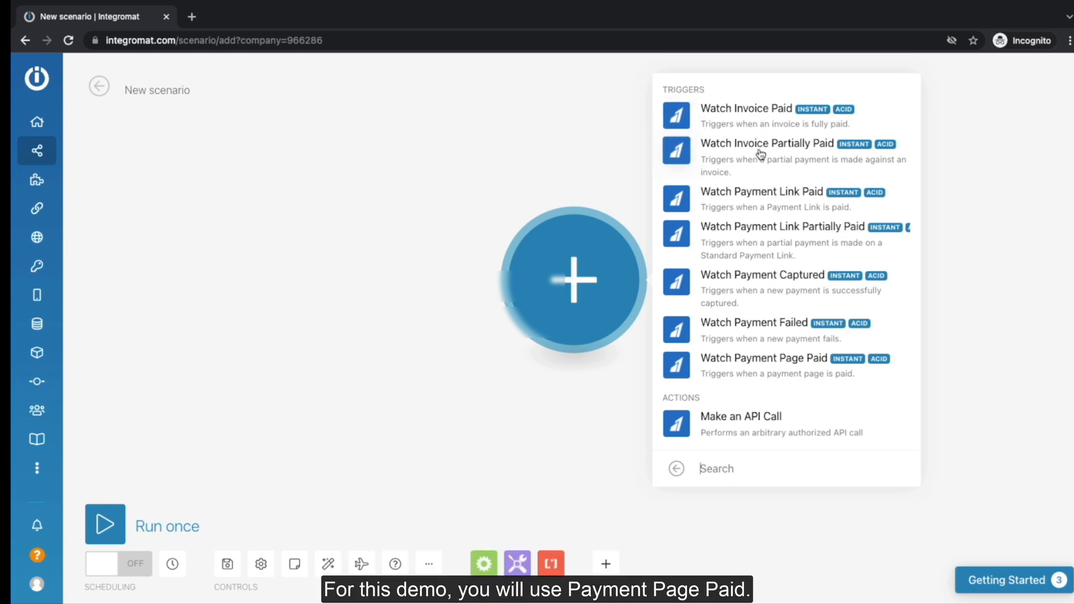
pyautogui.moveTo(774, 359)
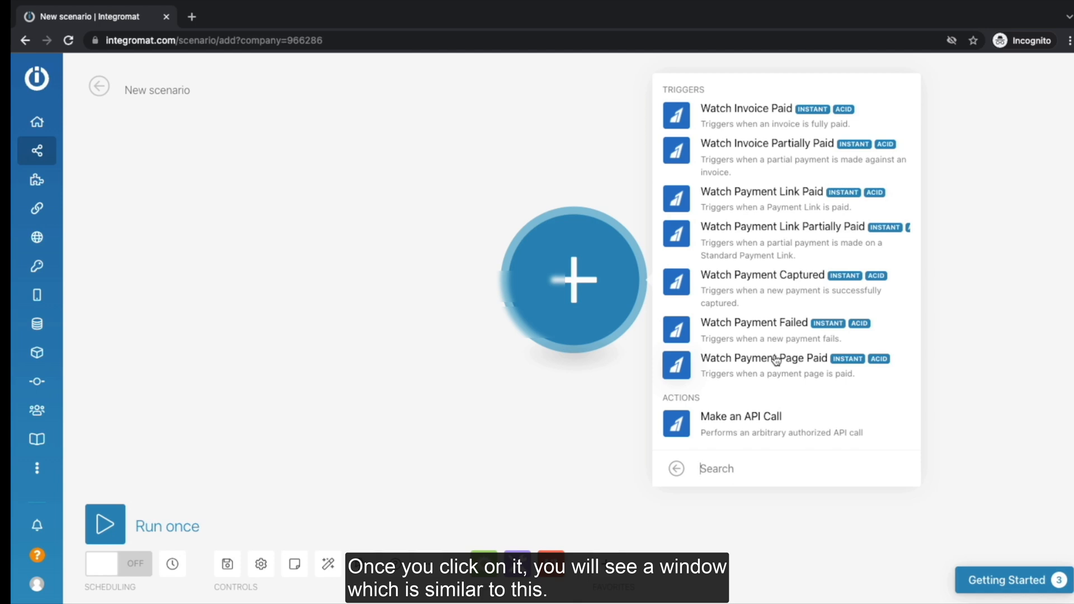
pyautogui.click(763, 358)
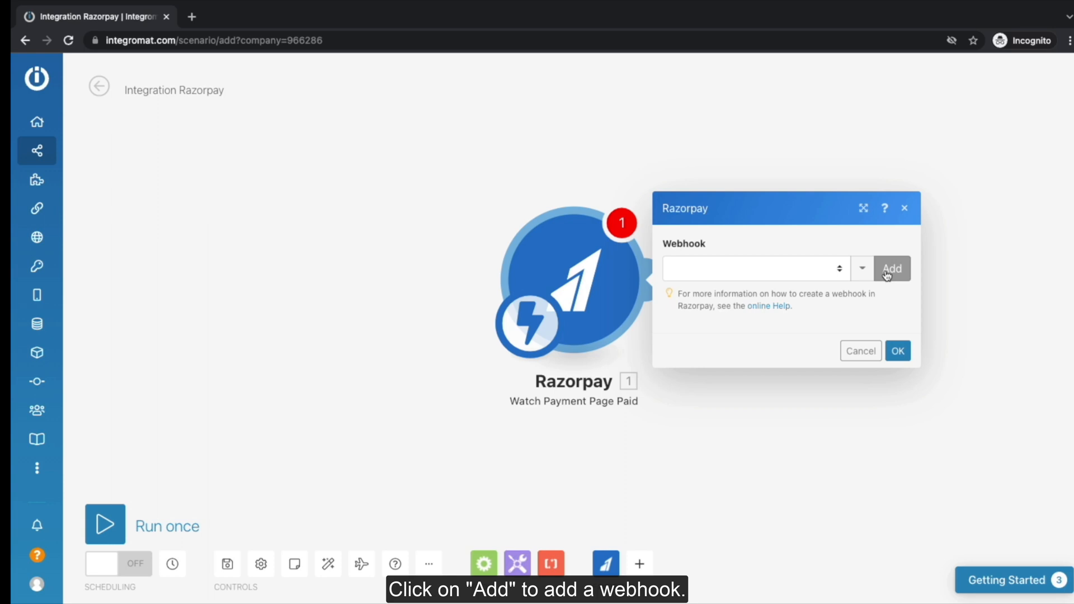
# Step: Add a new webhook for the trigger named 'Payment Page Paid Demo'
pyautogui.click(891, 268)
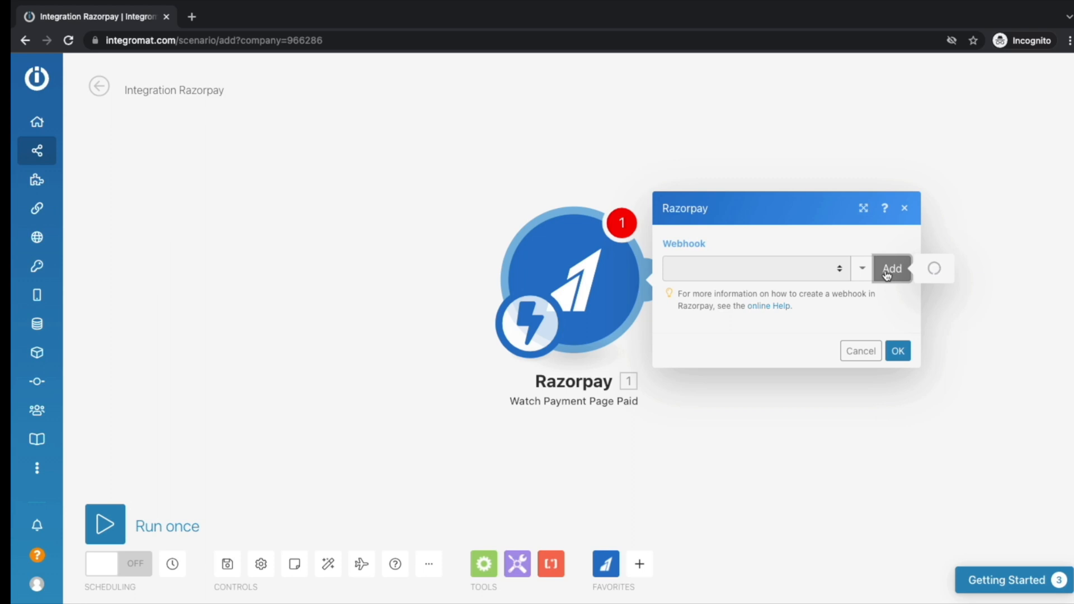
pyautogui.click(891, 268)
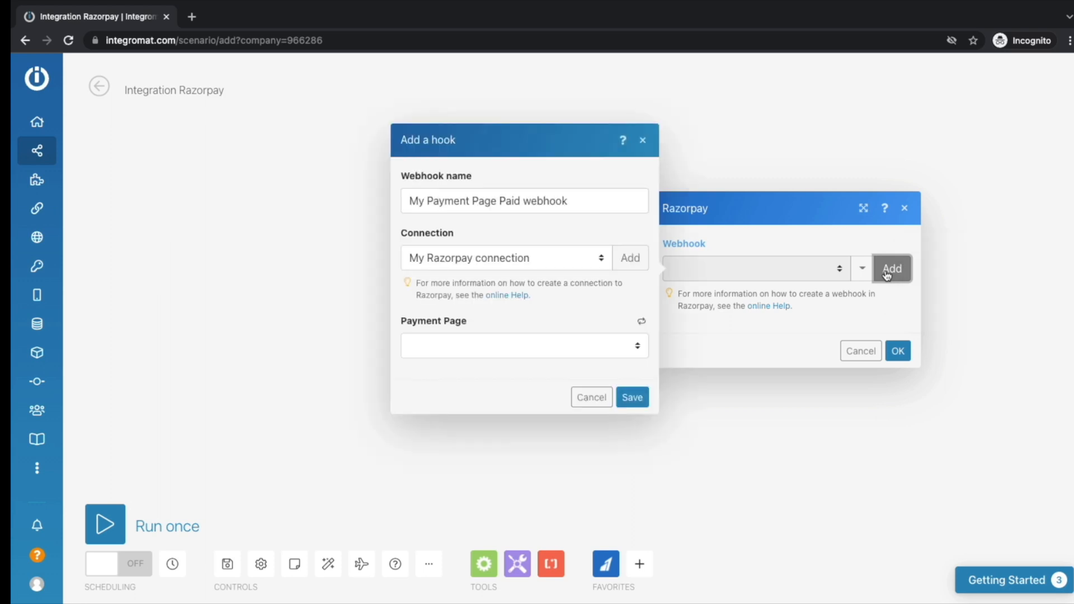
pyautogui.click(524, 200)
pyautogui.write('Dem')
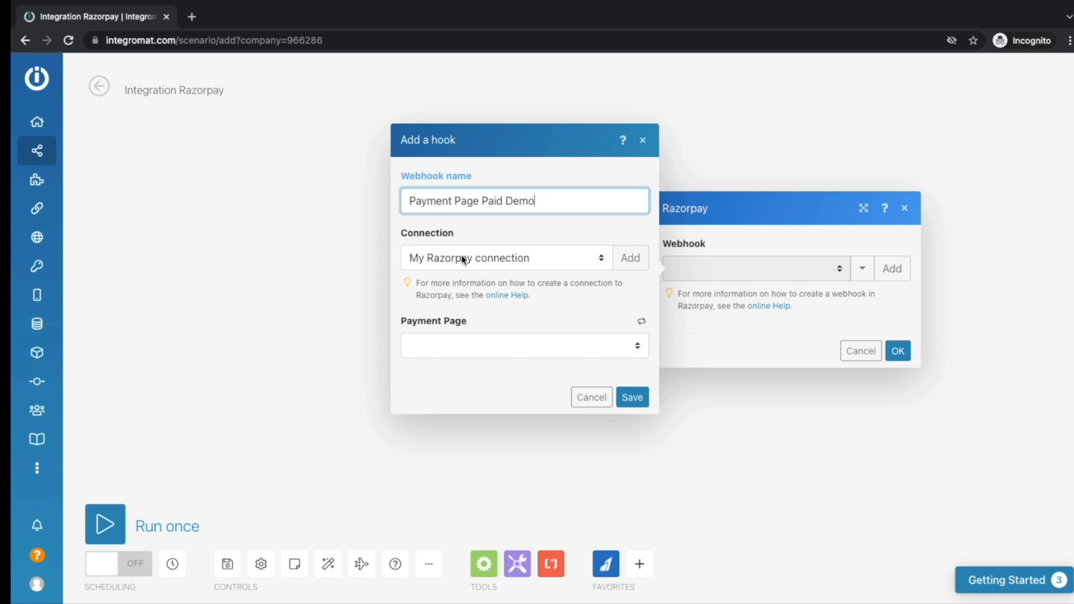
pyautogui.click(506, 257)
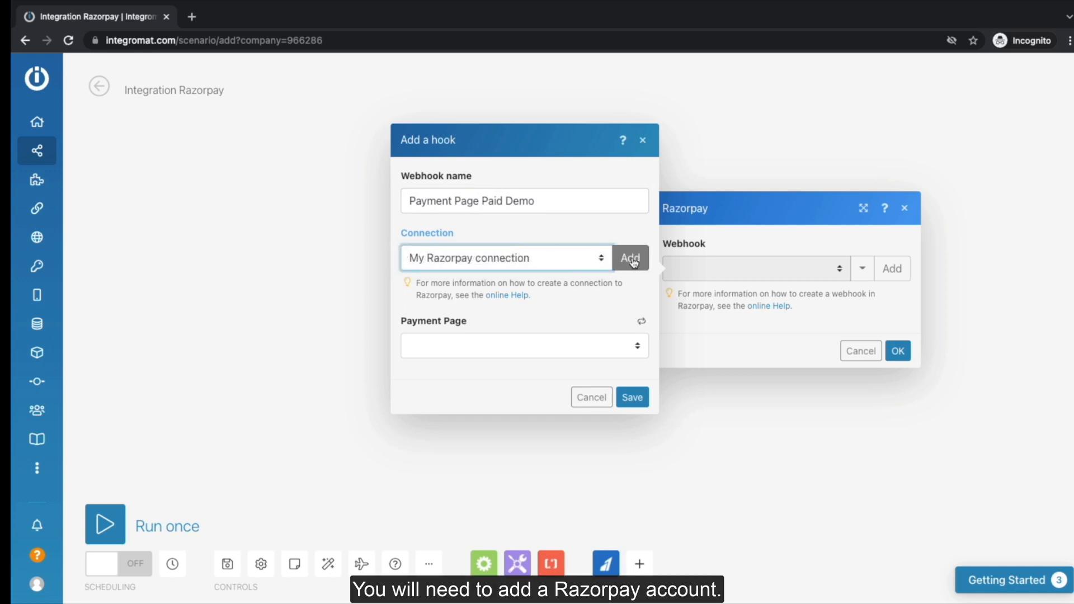
# Step: Create a Razorpay connection named 'Demo Razorpay connection' and proceed to authorization
pyautogui.click(629, 259)
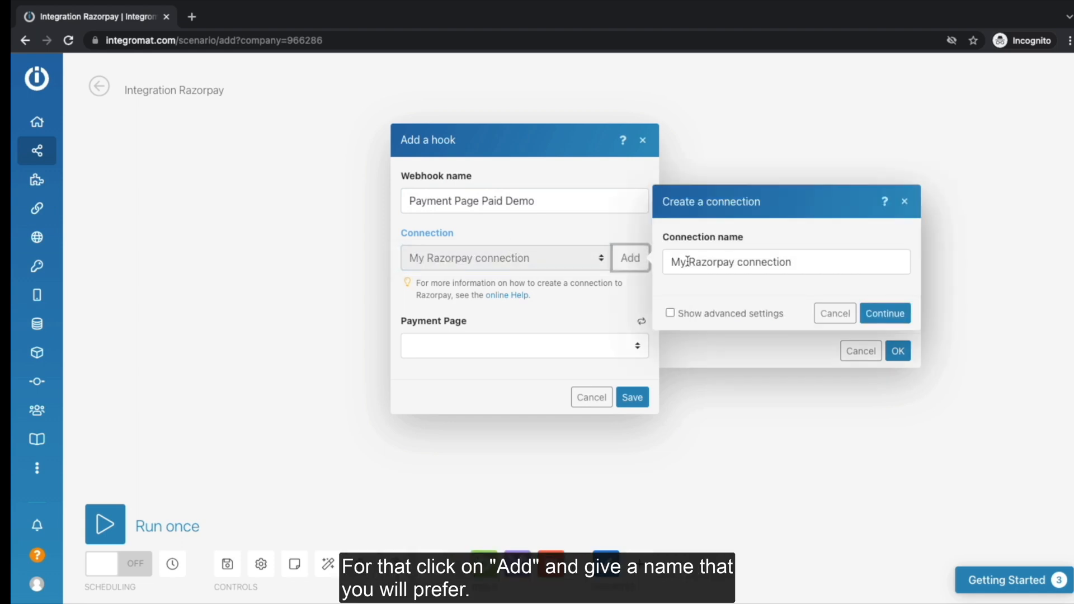
pyautogui.write('Demo')
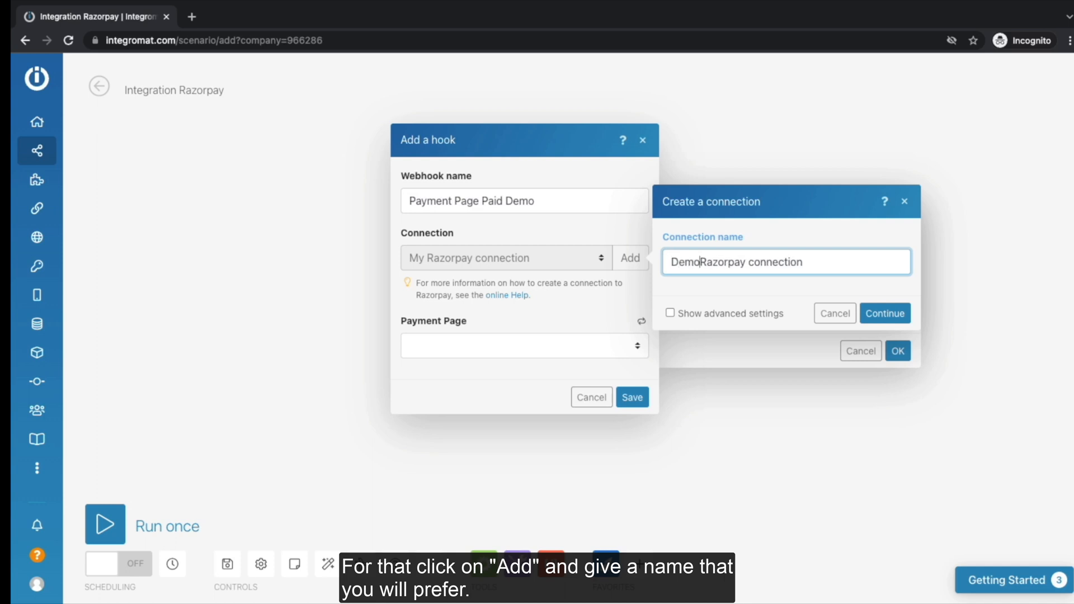
pyautogui.click(884, 314)
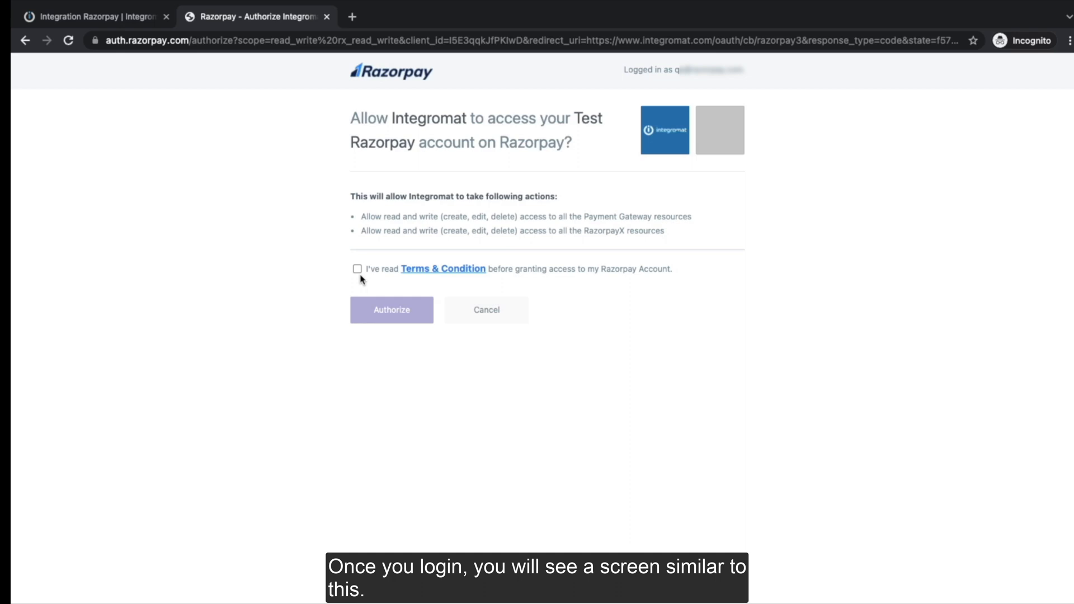
# Step: Accept Razorpay's Terms & Condition and authorize Integromat's access to the Test Razorpay account
pyautogui.click(357, 269)
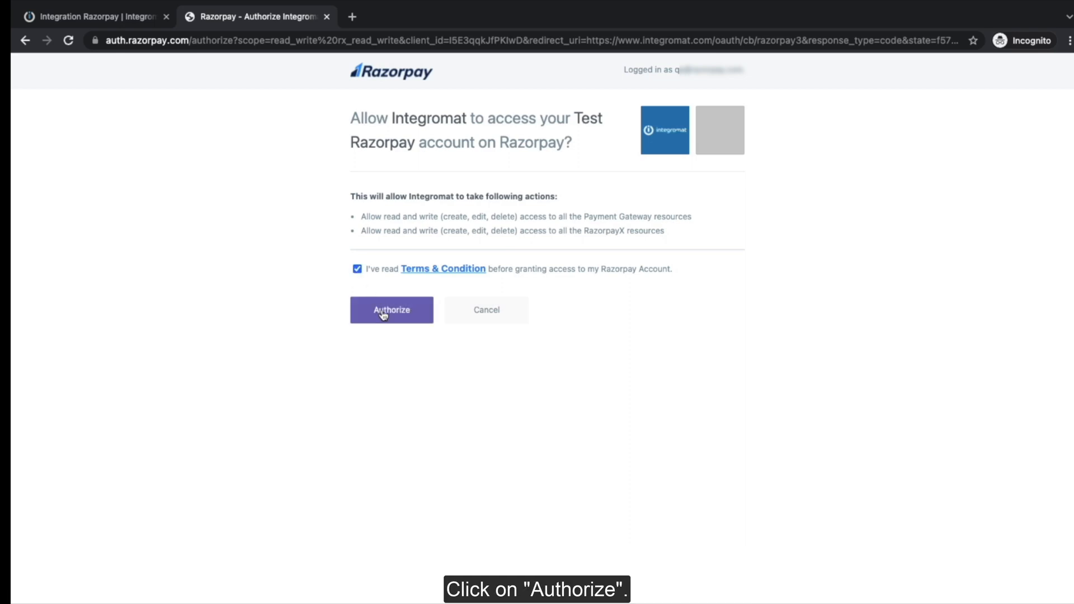
pyautogui.click(391, 309)
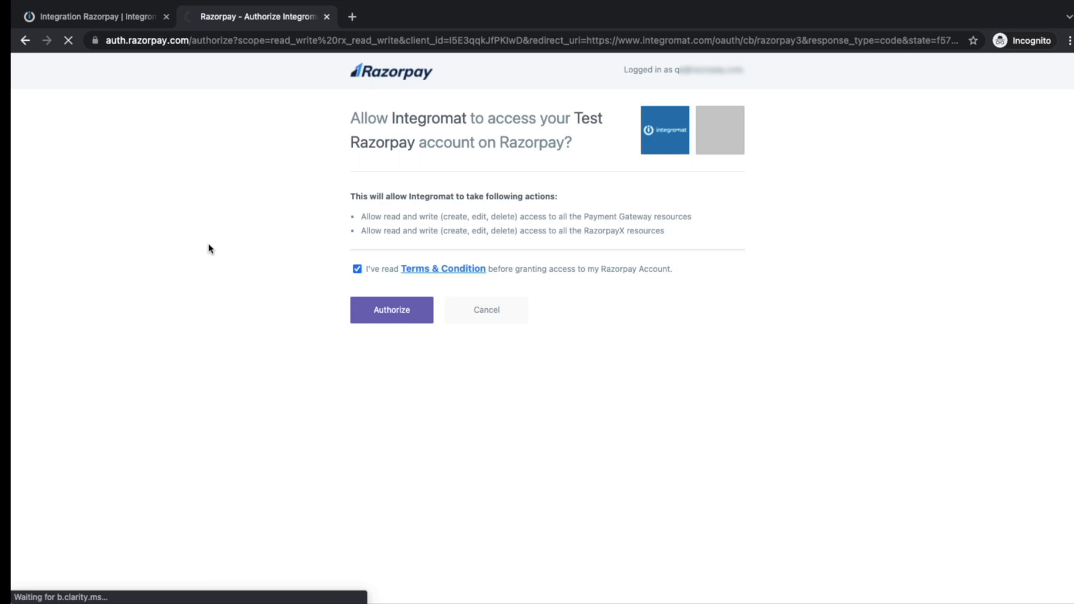
pyautogui.click(391, 309)
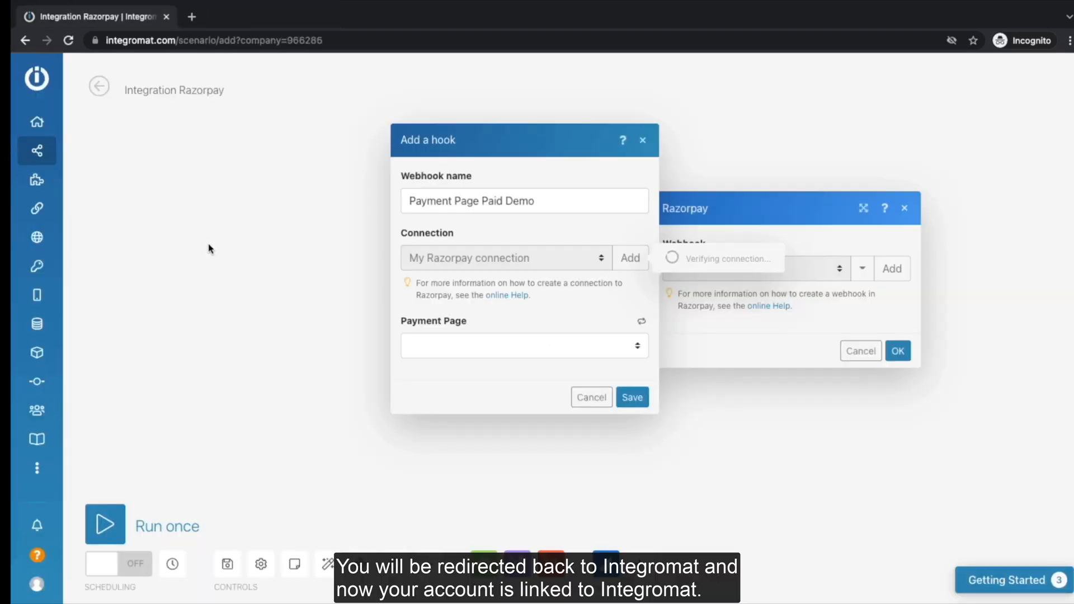
pyautogui.moveTo(482, 266)
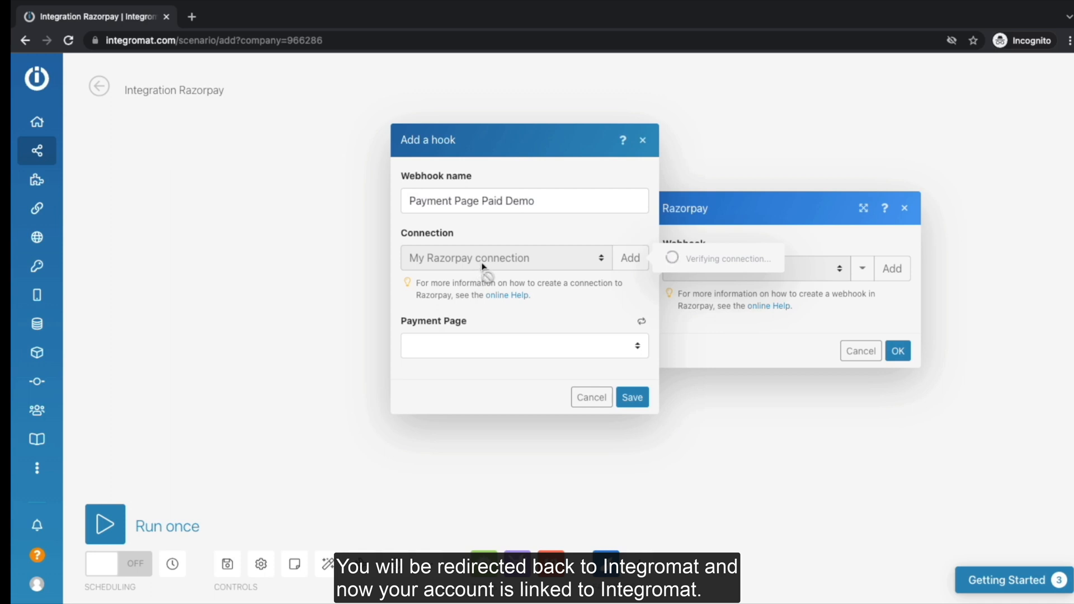
# Step: Save the trigger with Demo Razorpay connection, tracking the Integromat Demo payment page
pyautogui.click(525, 258)
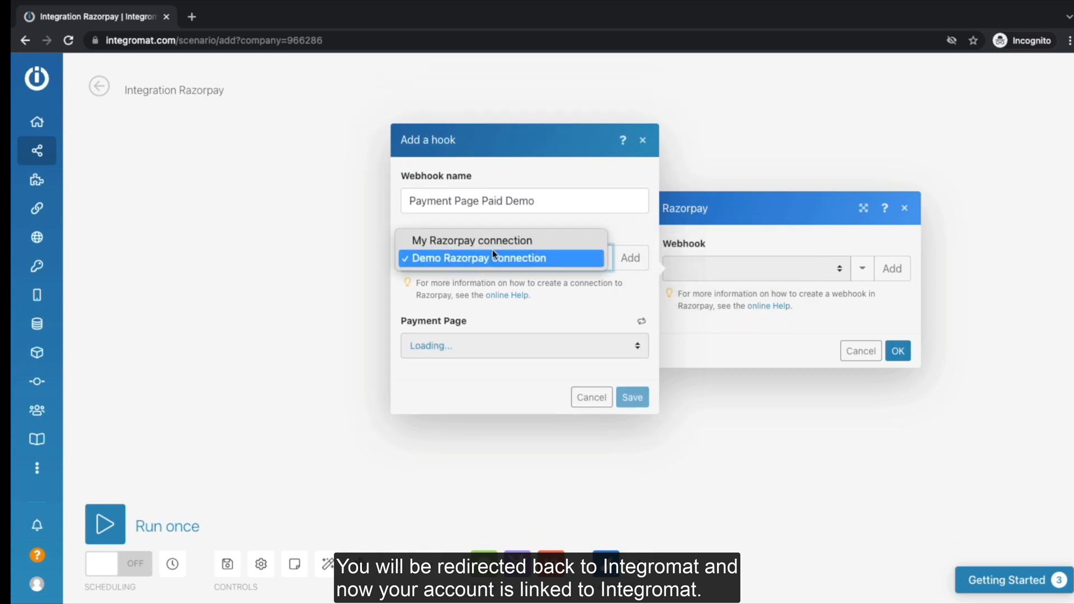
pyautogui.click(505, 258)
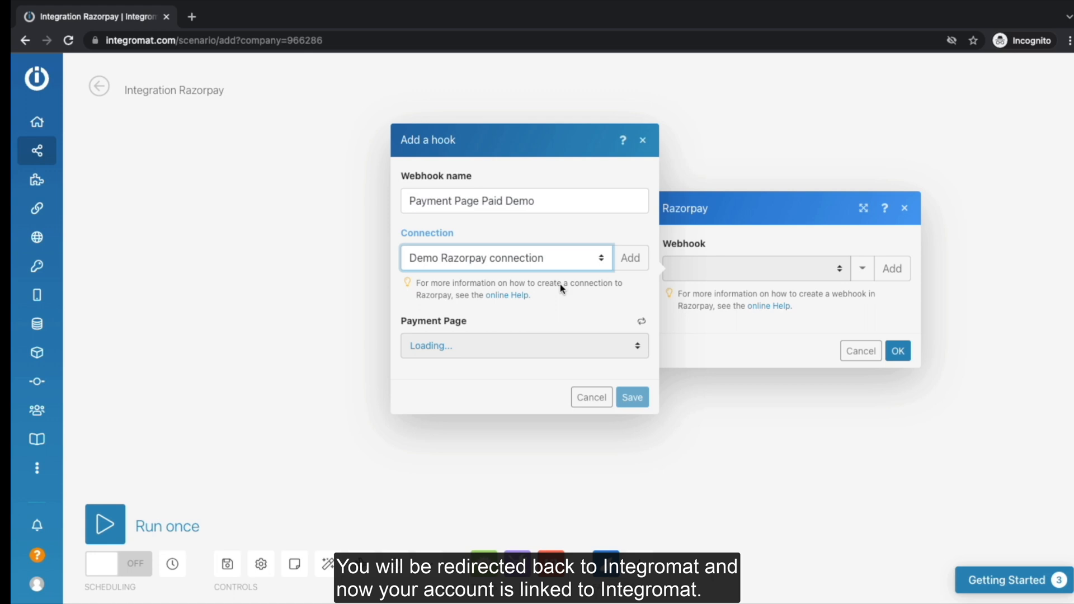
pyautogui.click(524, 345)
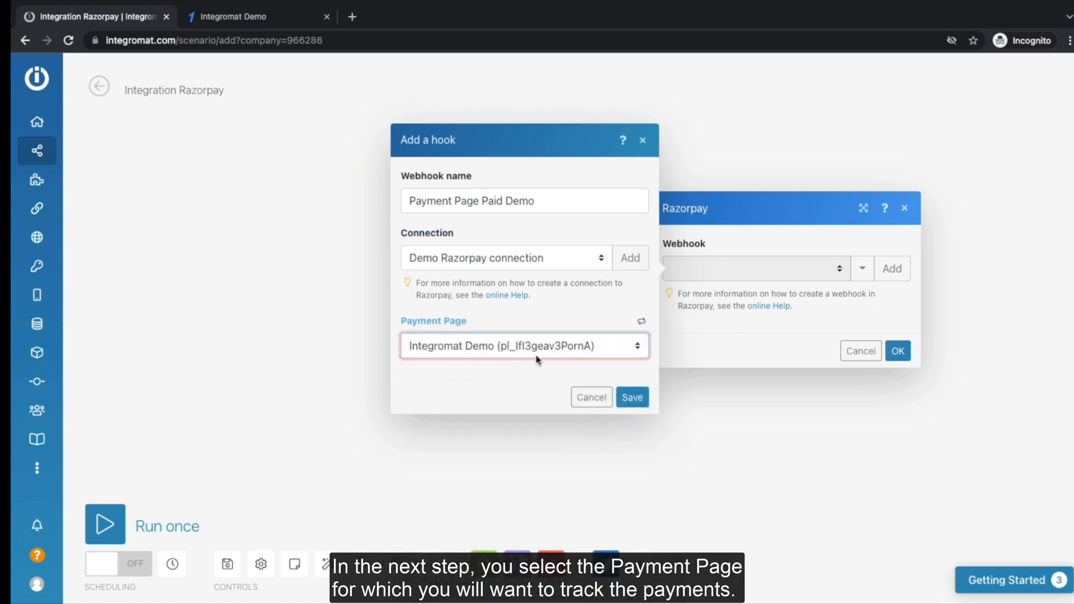
pyautogui.click(631, 398)
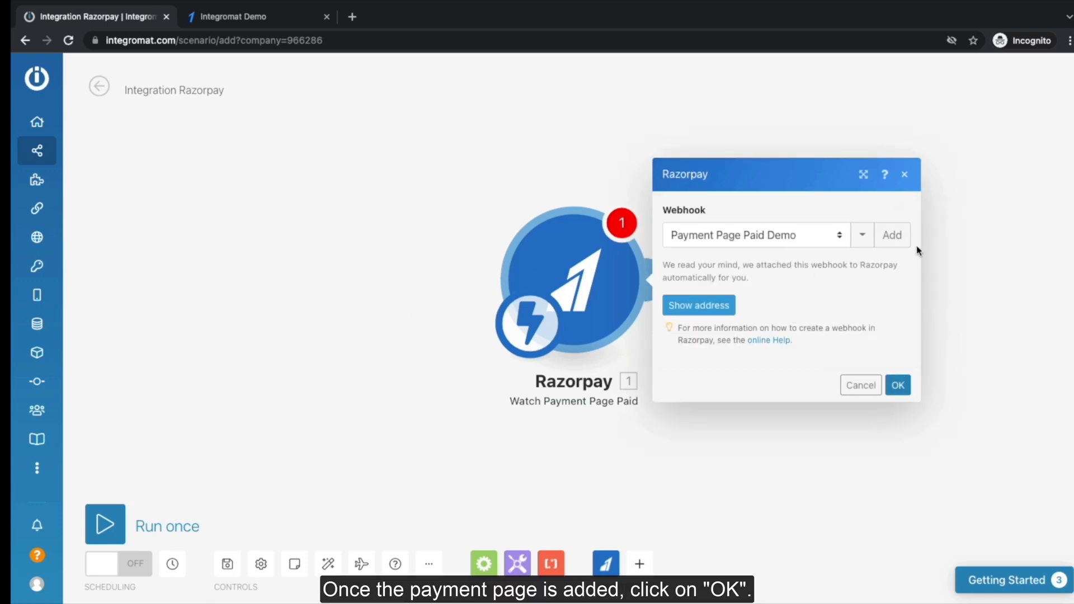
pyautogui.click(897, 384)
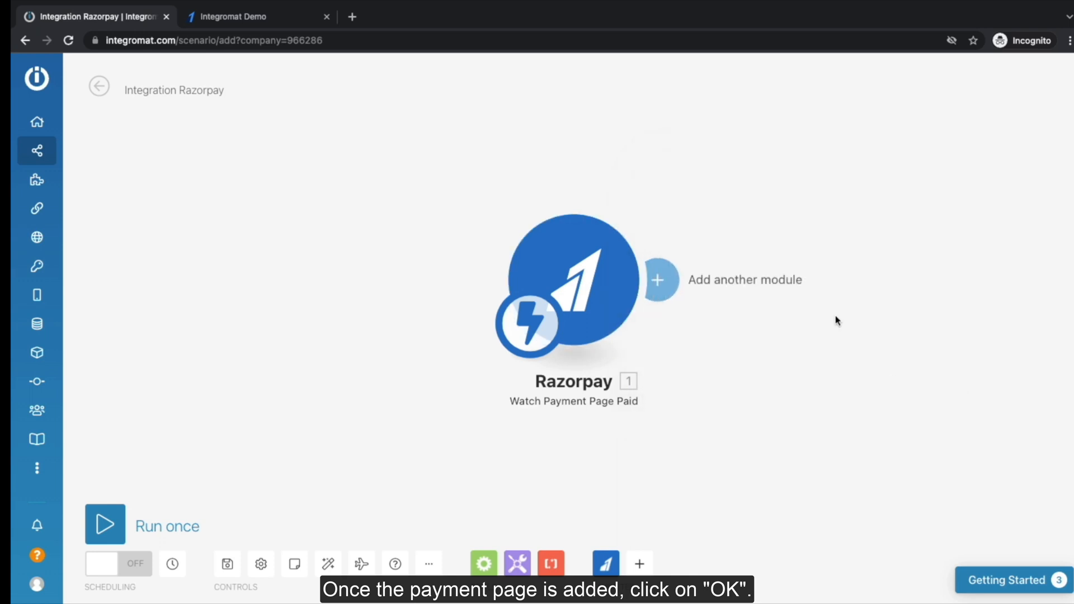
# Step: Add a second module after Razorpay: Google Sheets with the 'Add a Row' action
pyautogui.click(659, 280)
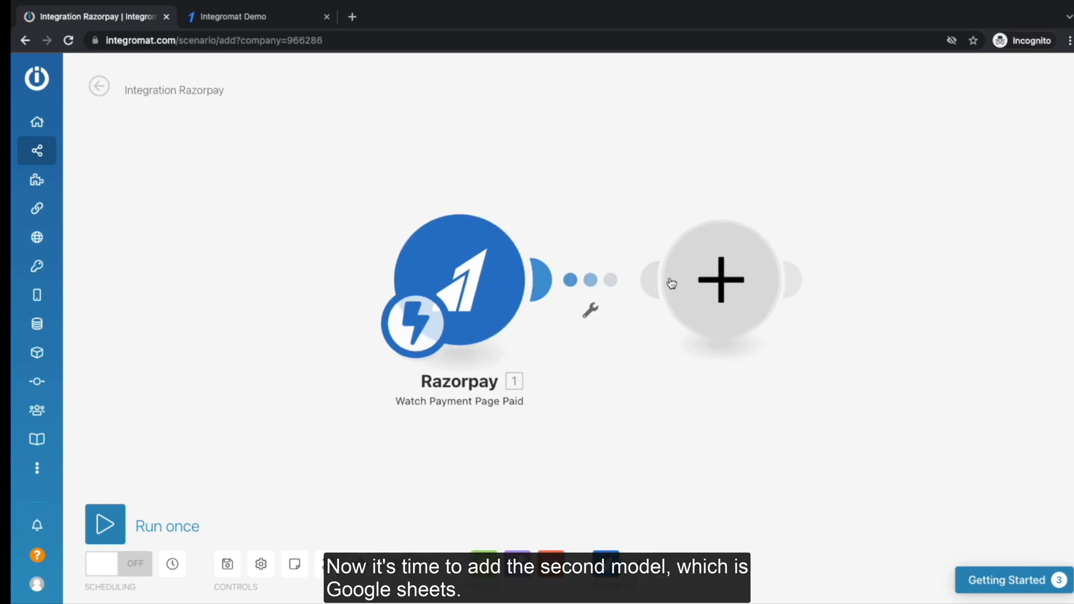
pyautogui.click(720, 279)
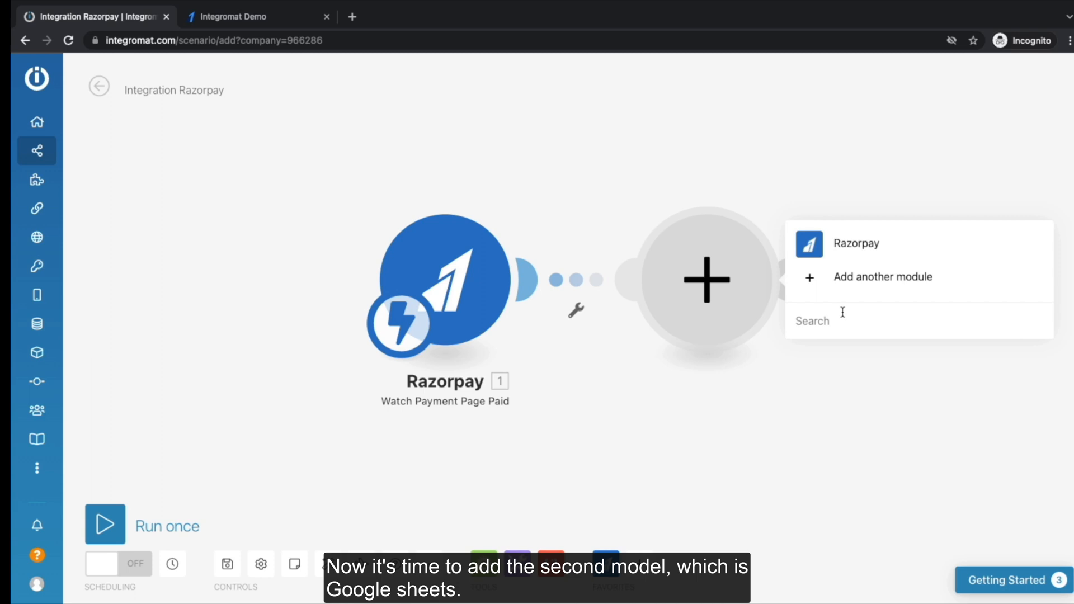
pyautogui.write('Google shee')
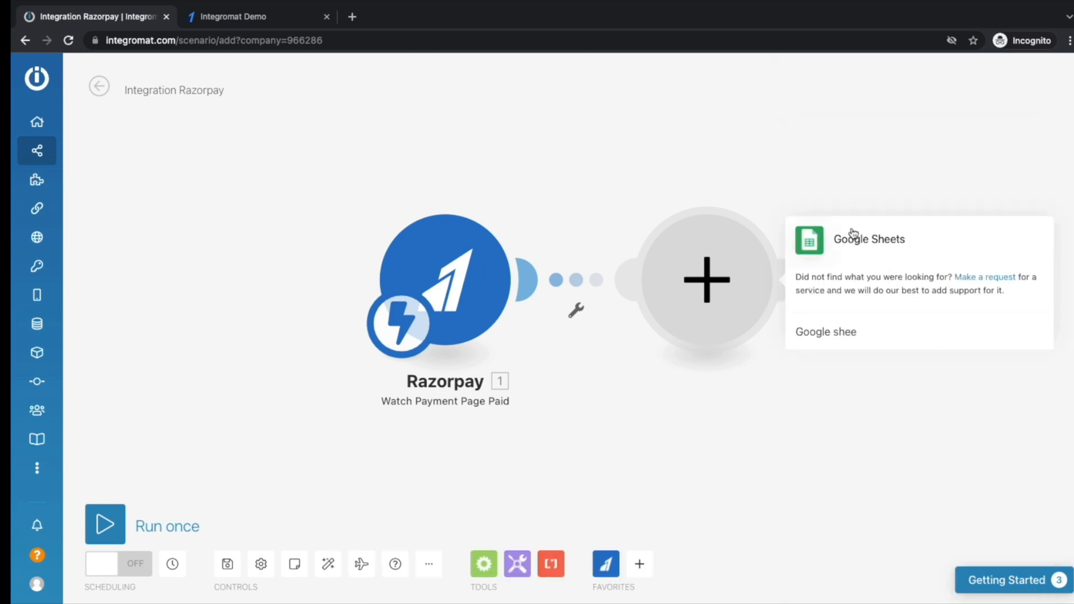
pyautogui.click(869, 239)
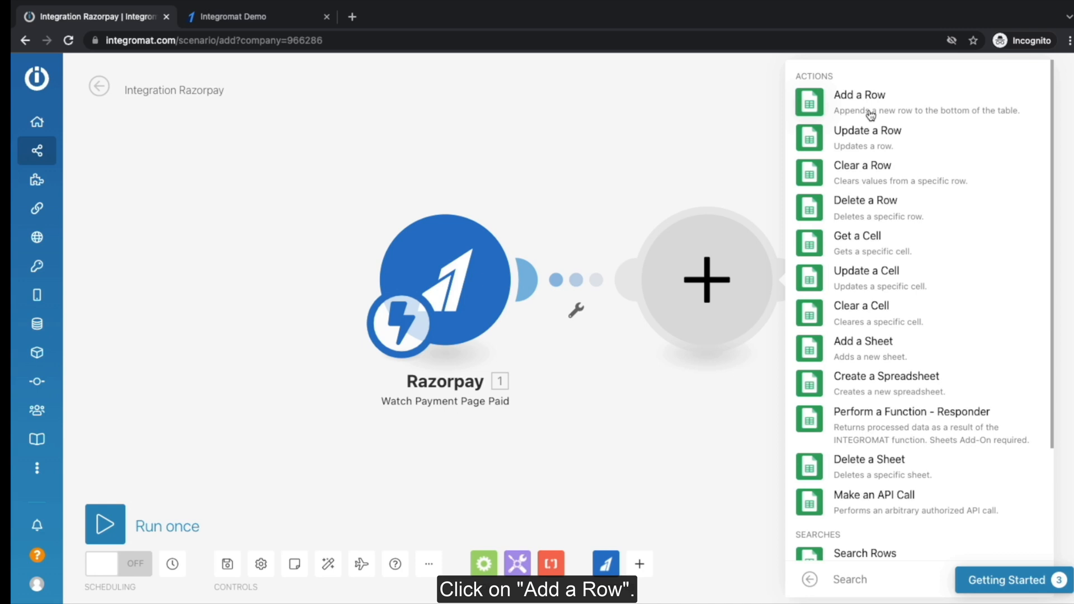
pyautogui.click(859, 94)
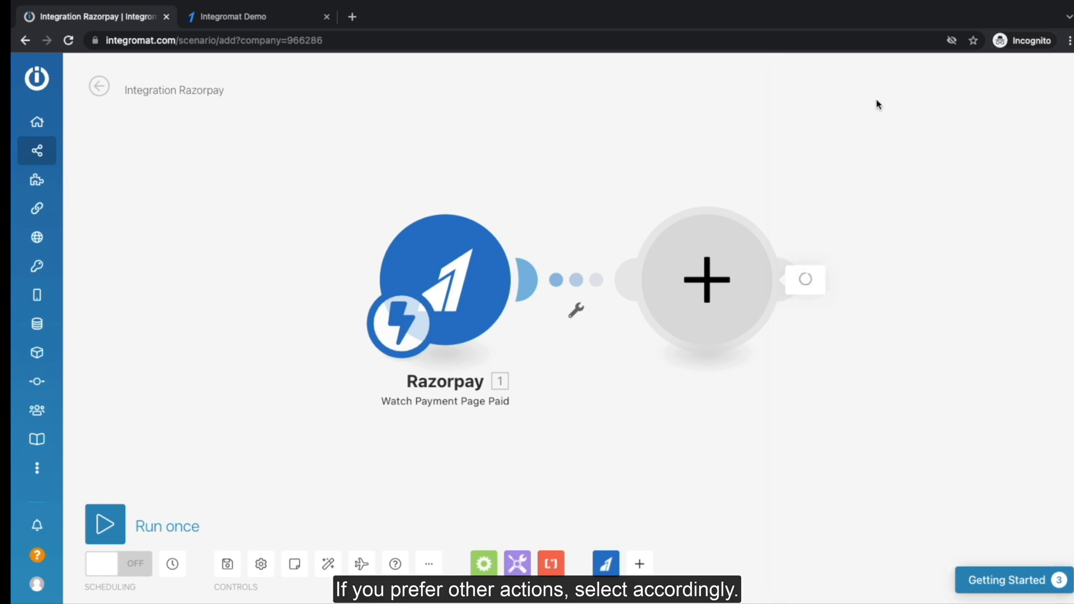
# Step: Create a new Google connection named 'My Google connection' for the Sheets module
pyautogui.click(707, 279)
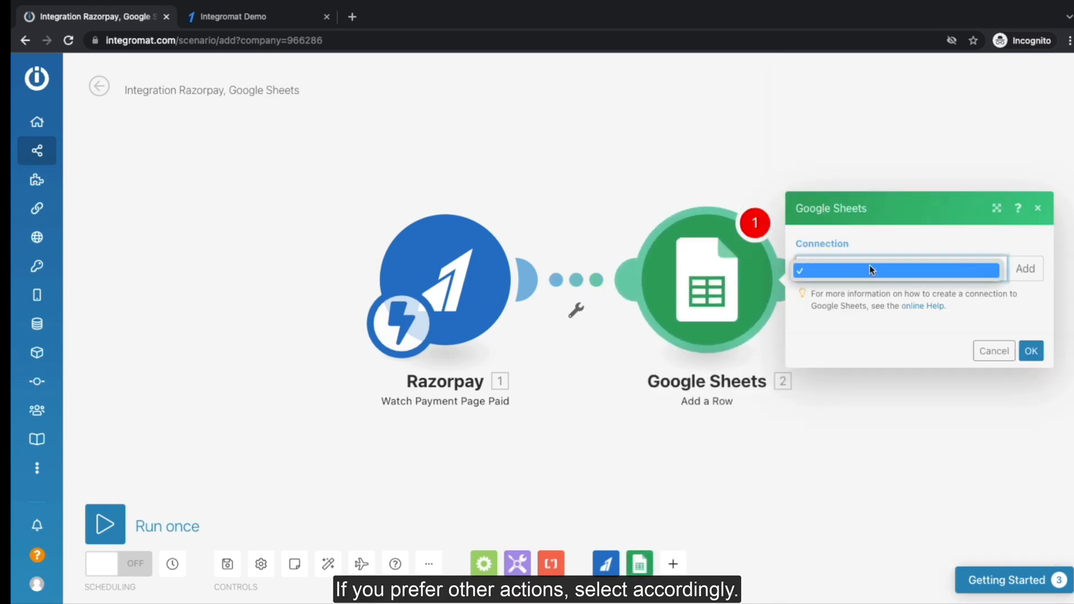
pyautogui.click(1025, 268)
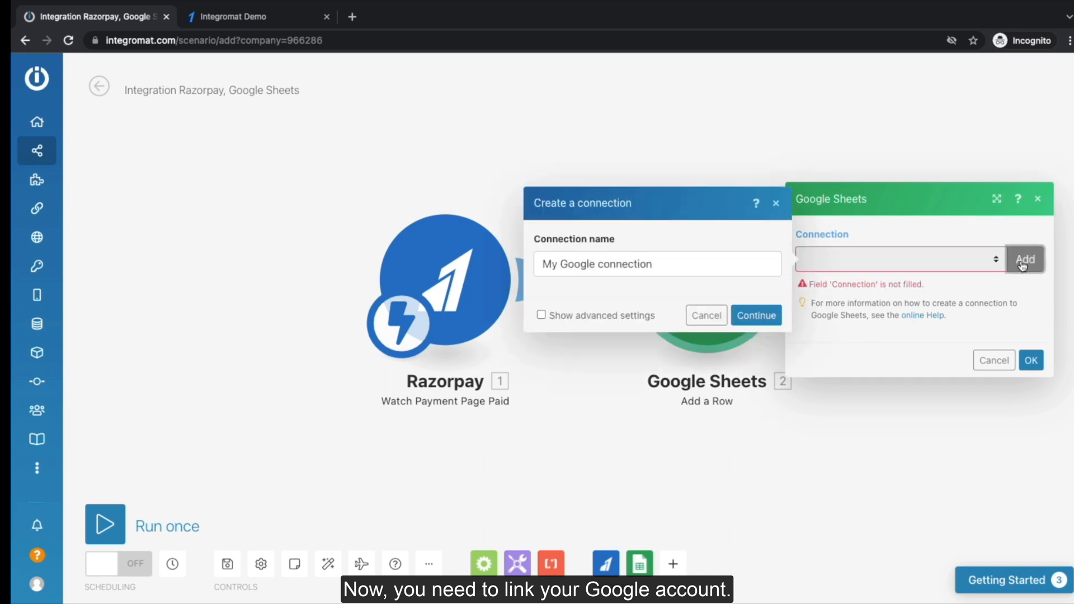
pyautogui.moveTo(559, 264)
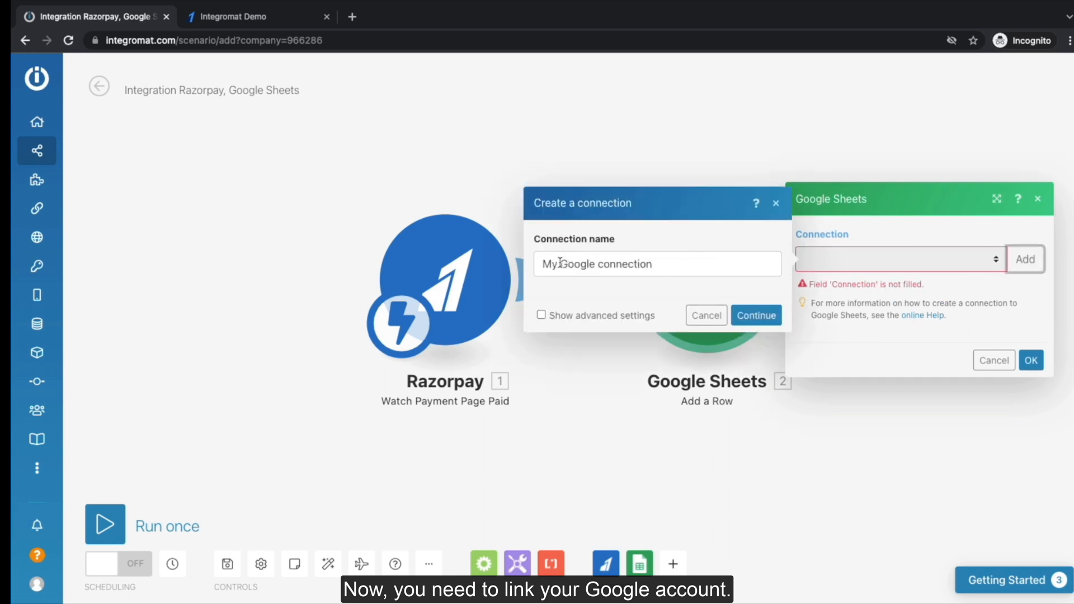
pyautogui.click(755, 315)
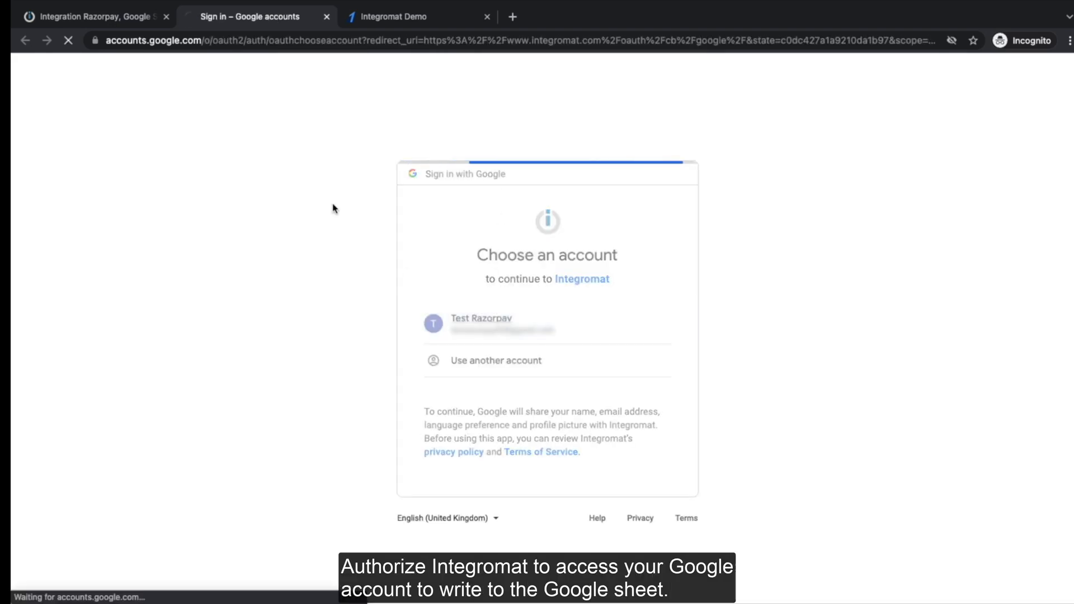
# Step: Sign in with the Test Razorpay Google account and allow Drive and Sheets access
pyautogui.click(547, 323)
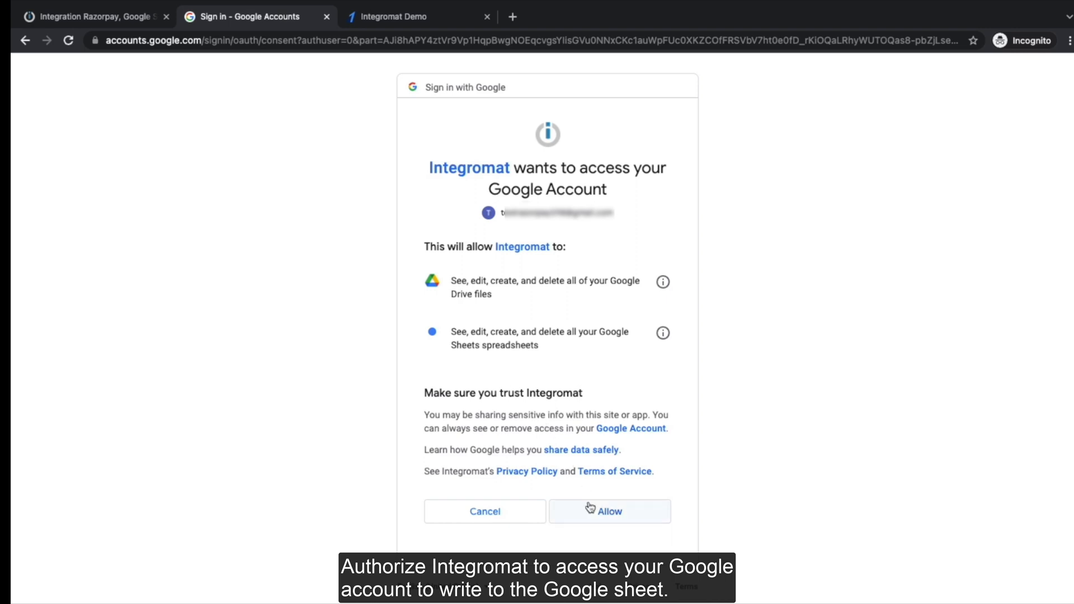
pyautogui.click(605, 512)
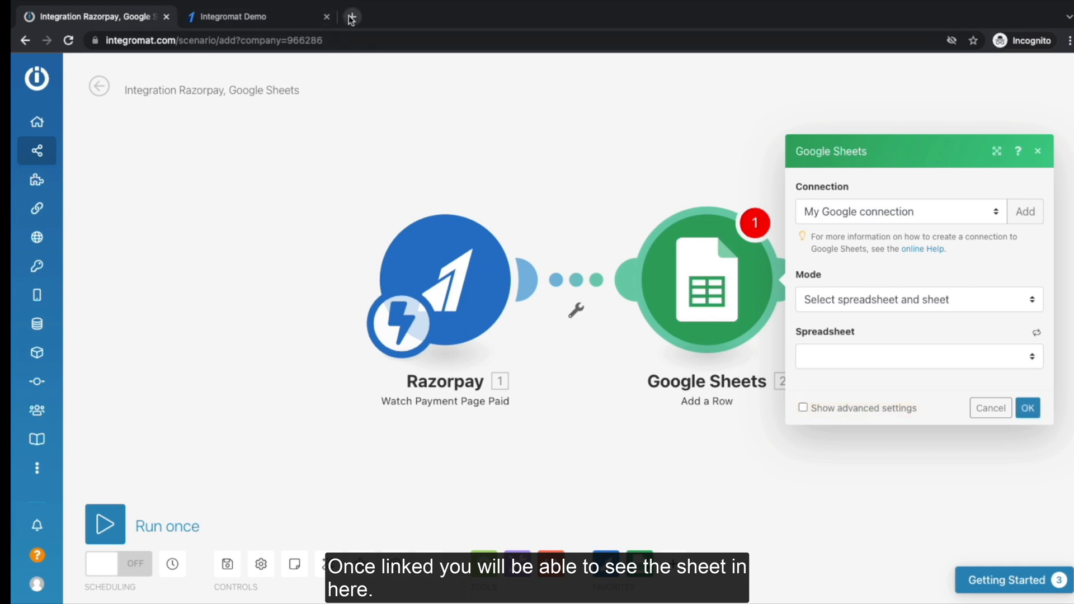
# Step: Set the row target to Integromat demo, Sheet1, mapping payment ID, amount and email
pyautogui.click(918, 356)
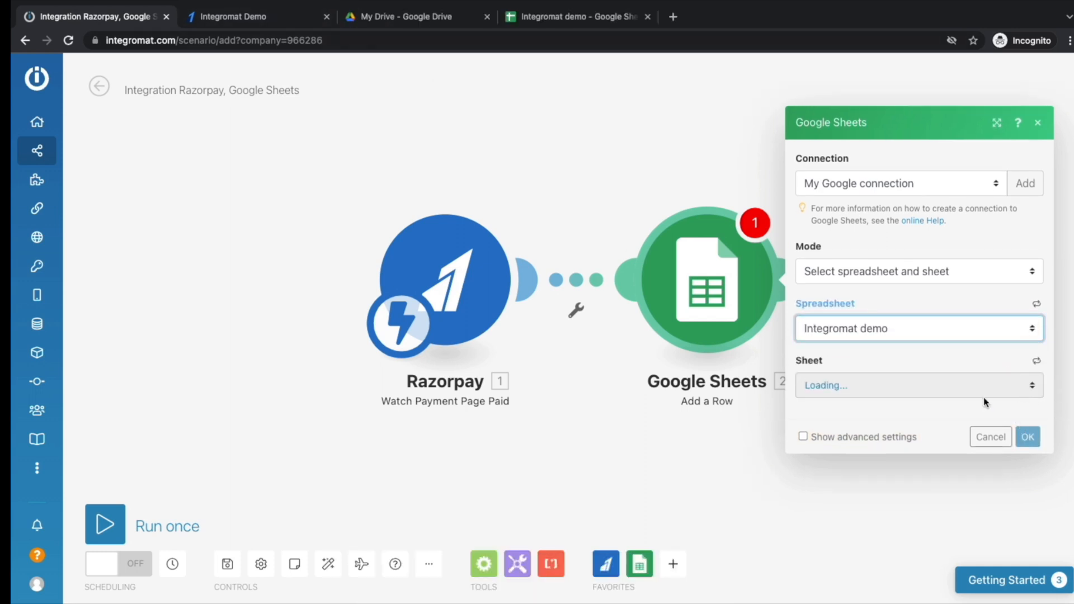
pyautogui.click(918, 385)
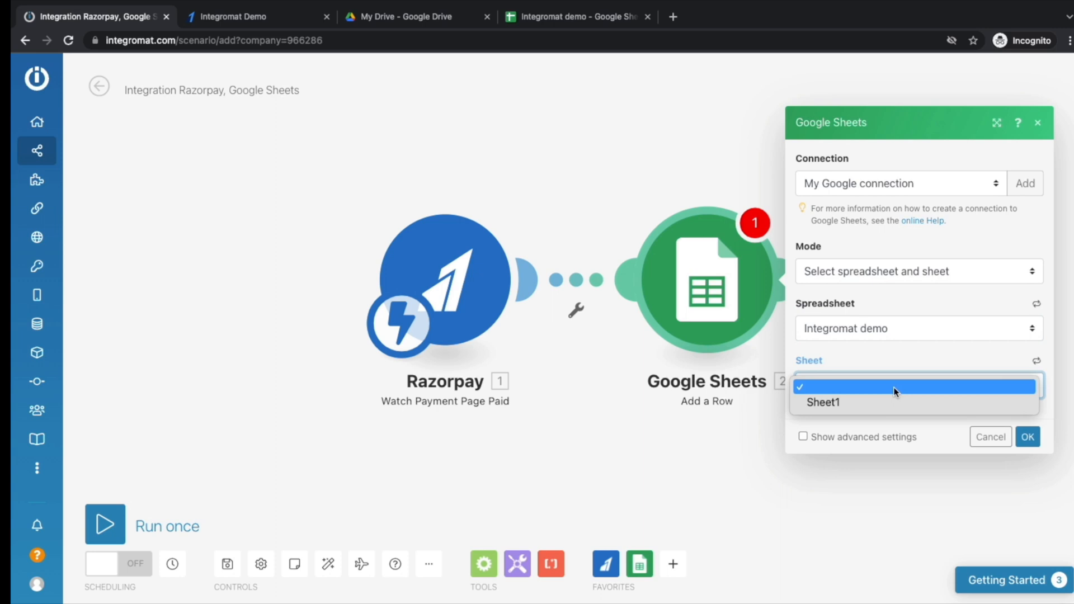
pyautogui.click(822, 402)
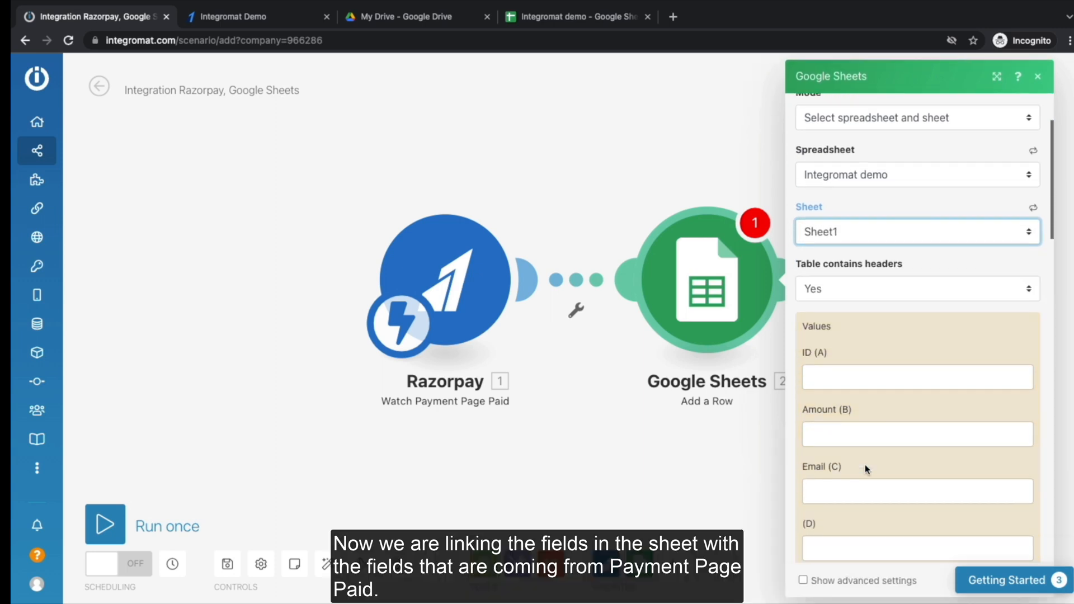
pyautogui.click(916, 378)
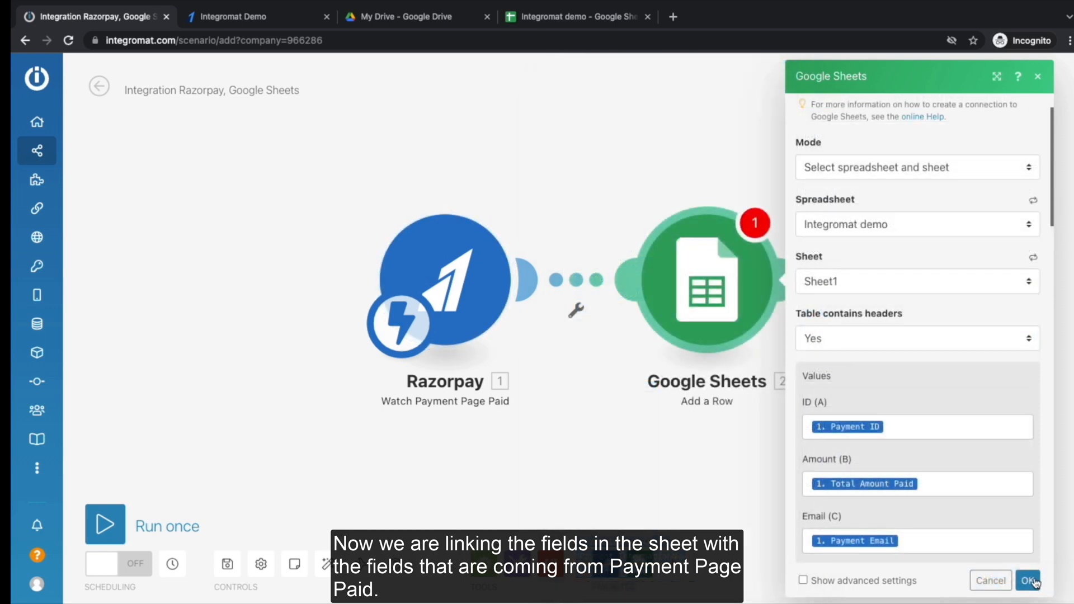
pyautogui.click(1027, 581)
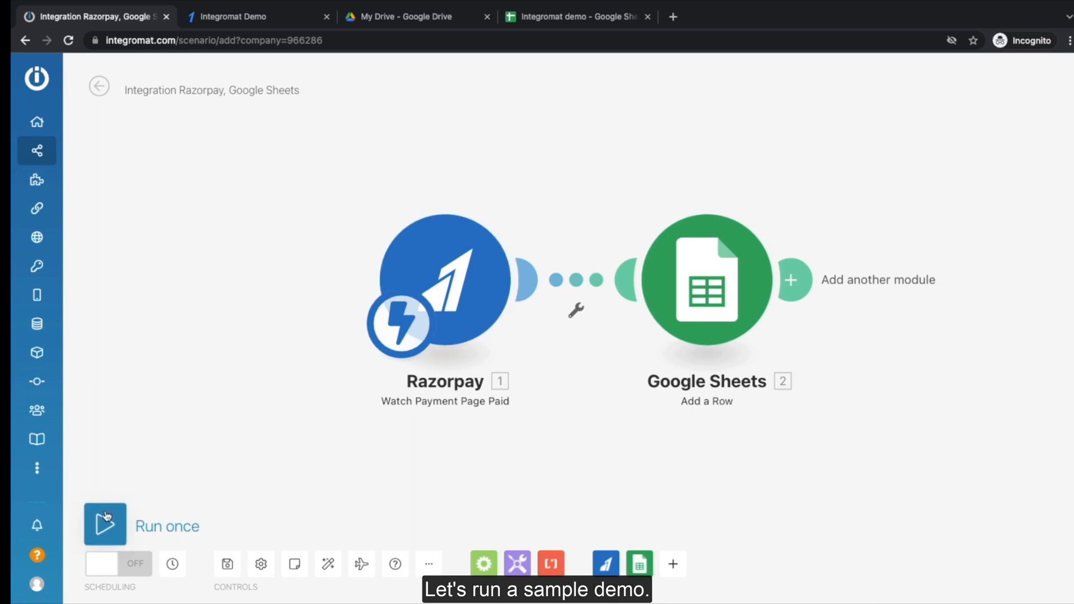
# Step: Run the scenario once and make a ₹10 test payment on the Integromat Demo page
pyautogui.click(104, 524)
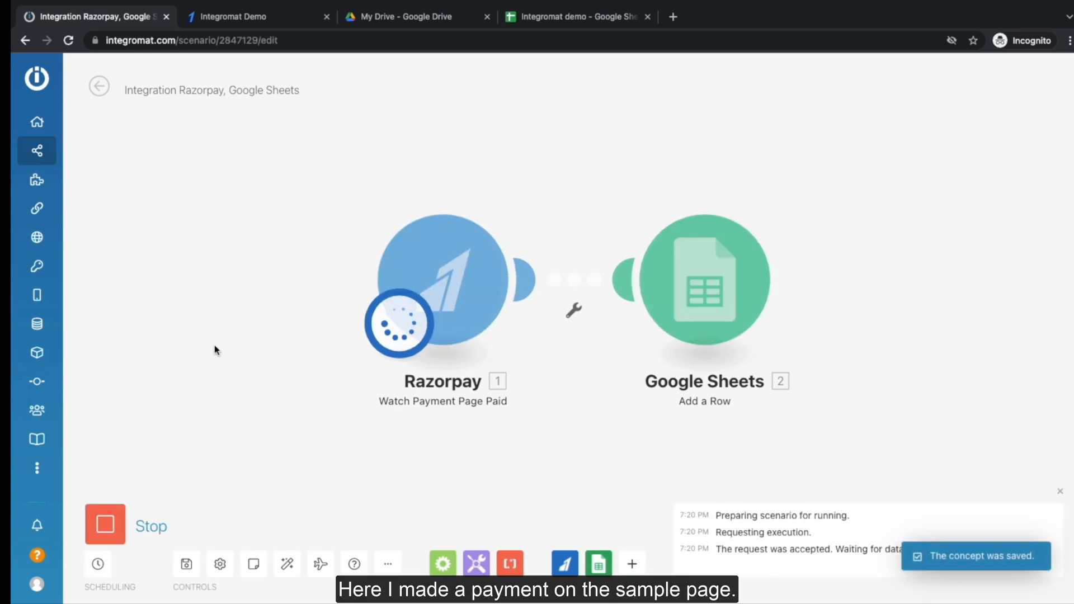
pyautogui.click(257, 16)
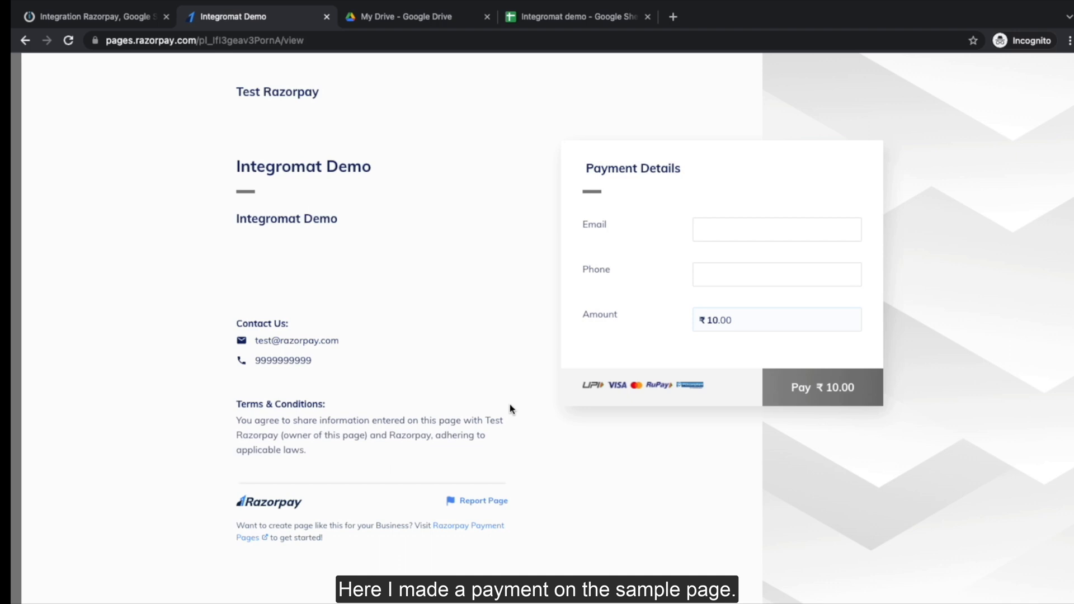
pyautogui.click(821, 387)
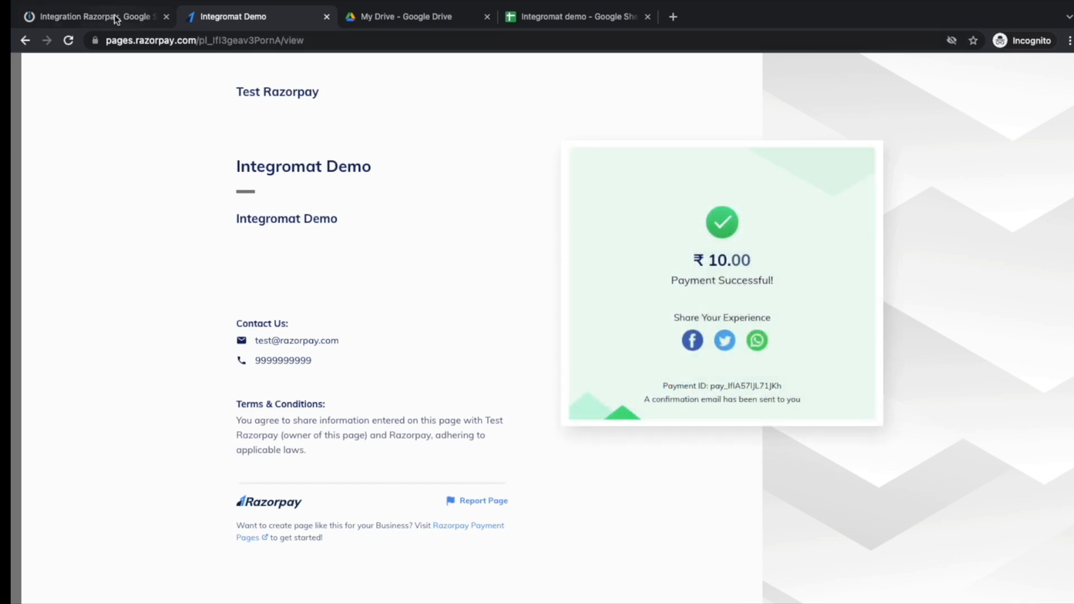
pyautogui.click(92, 16)
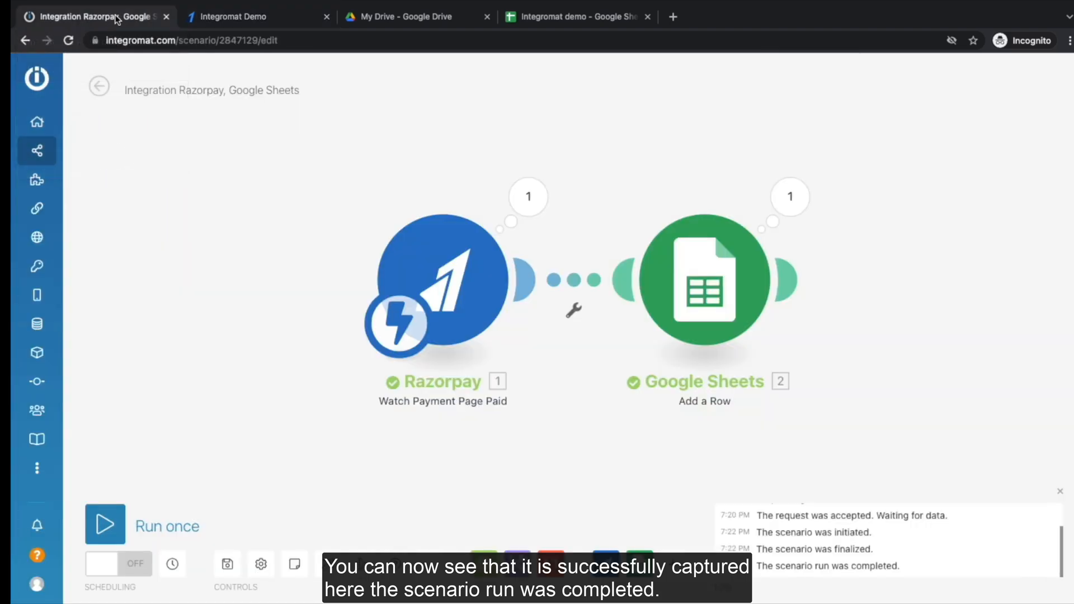
pyautogui.moveTo(516, 293)
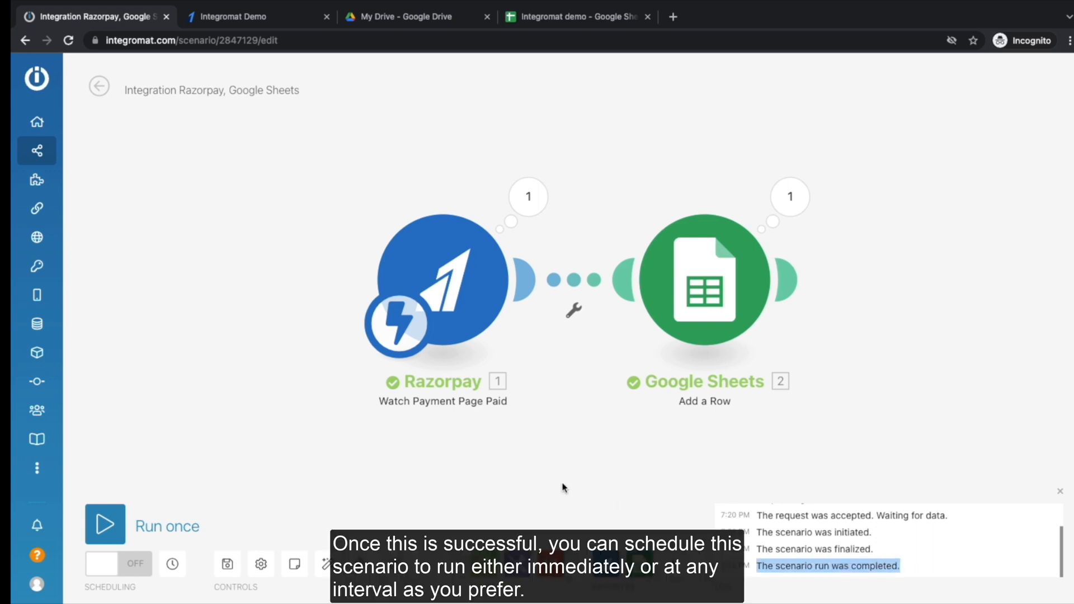
# Step: Open the scenario's schedule settings from the OFF toggle at the bottom left
pyautogui.click(117, 563)
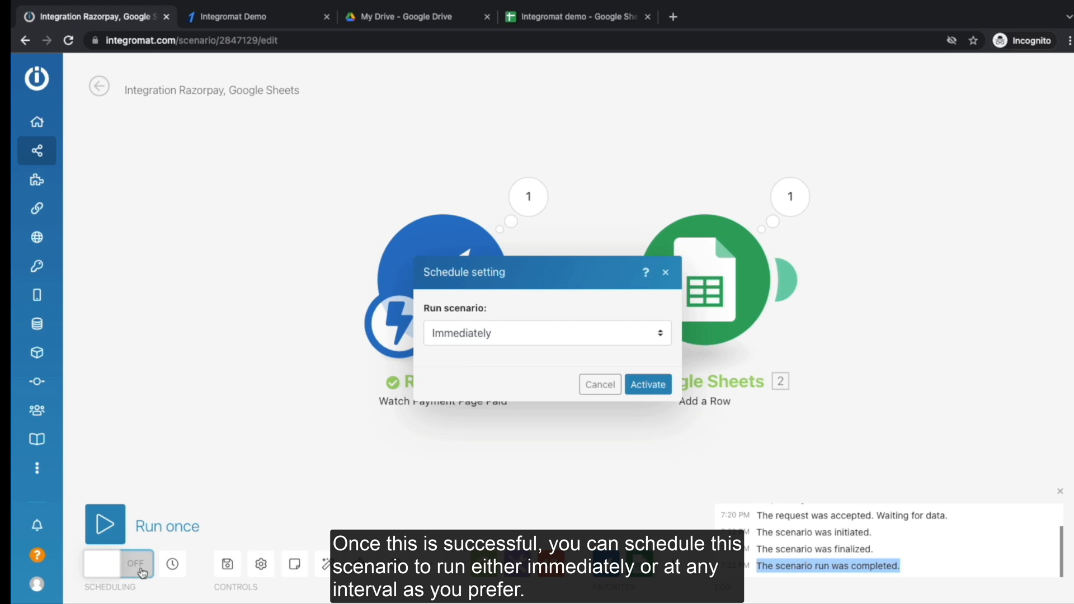
# Step: Activate the Razorpay-to-Google Sheets scenario to run immediately and return to All scenarios
pyautogui.click(546, 333)
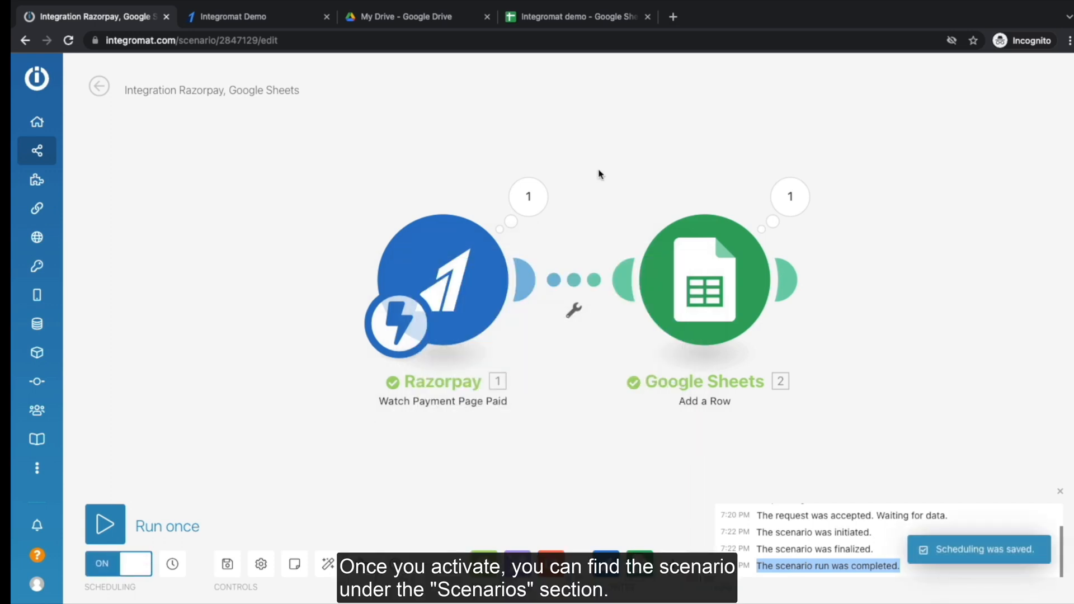
pyautogui.moveTo(174, 228)
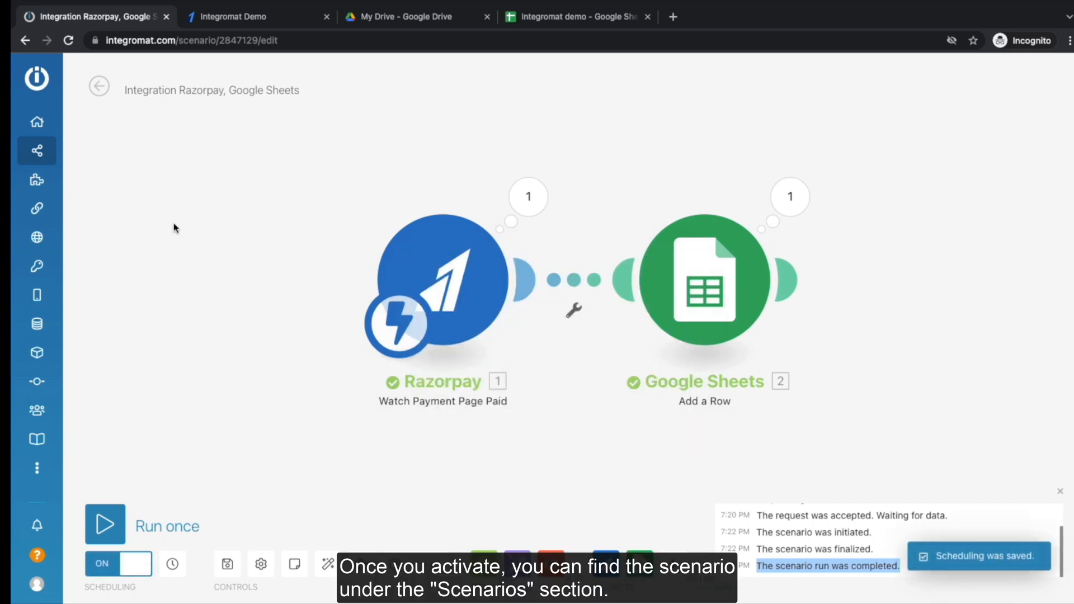
pyautogui.click(37, 151)
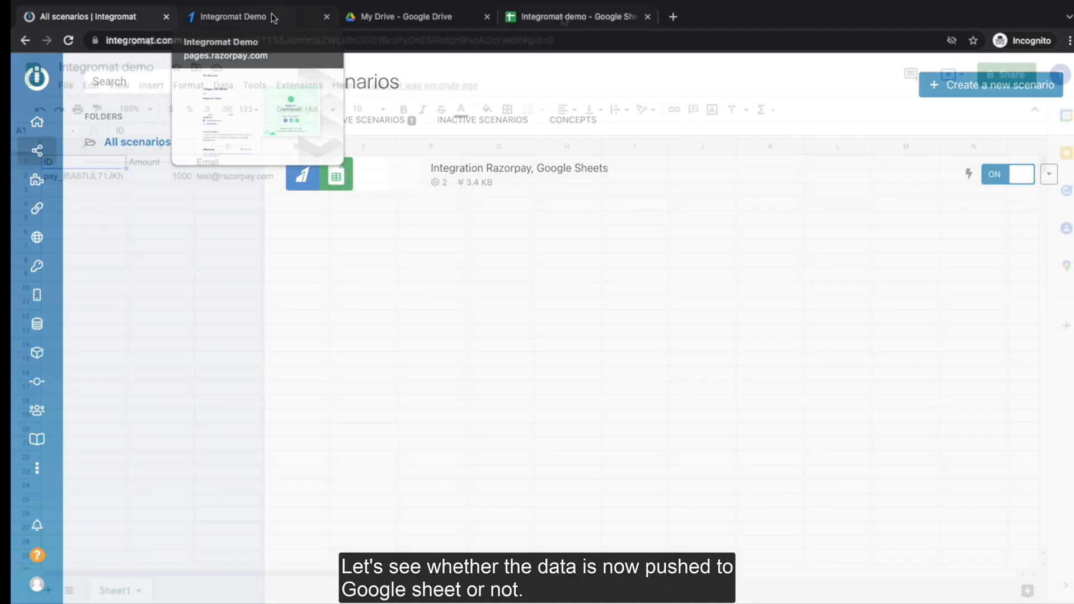
# Step: Switch to the 'Integromat demo' spreadsheet showing the payment row with amount 1000
pyautogui.click(576, 16)
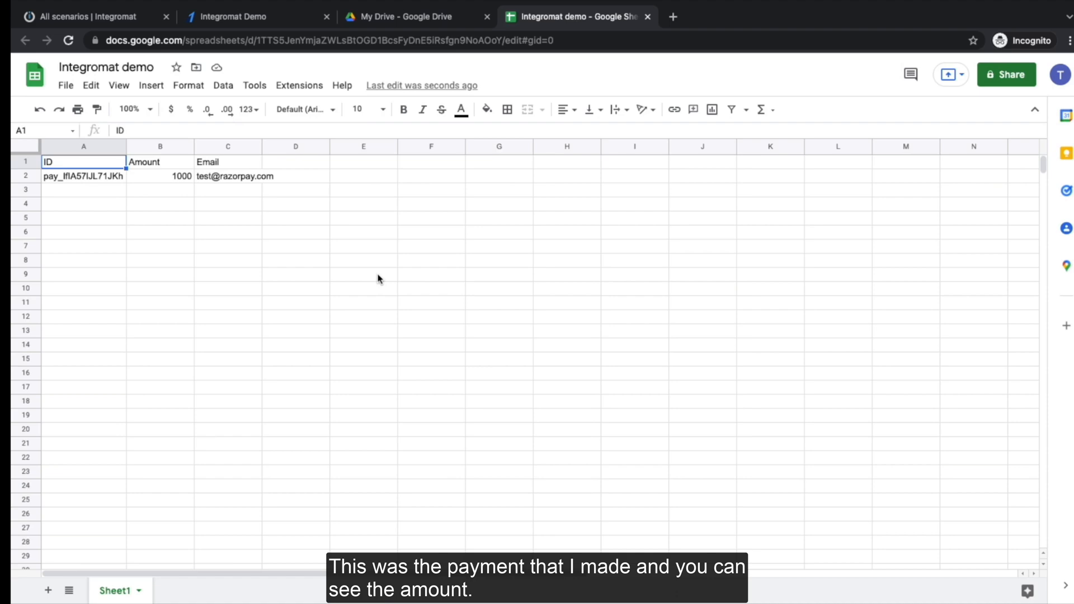
pyautogui.moveTo(63, 166)
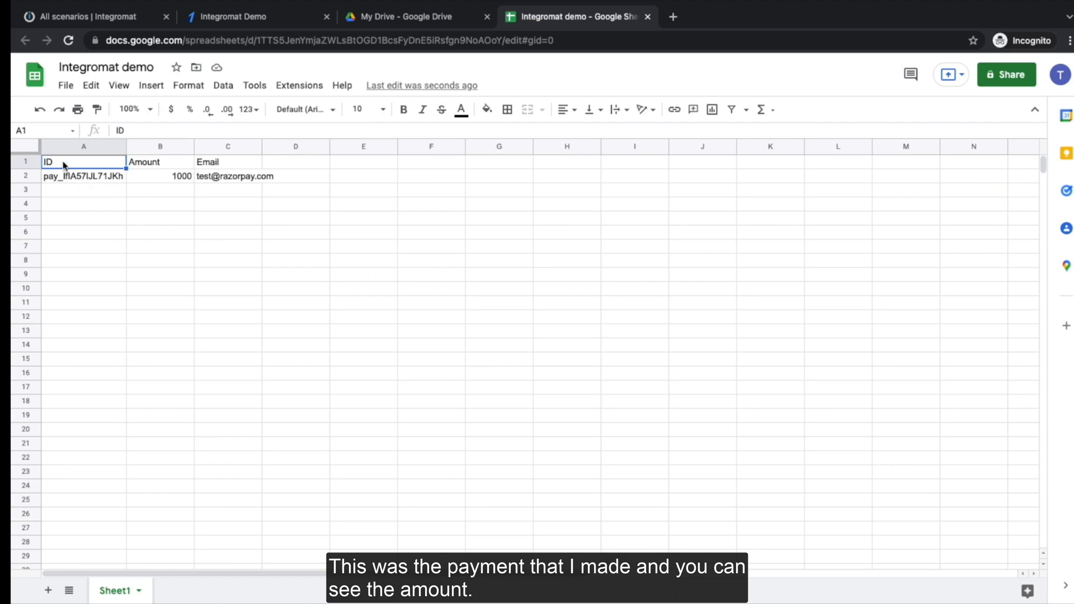